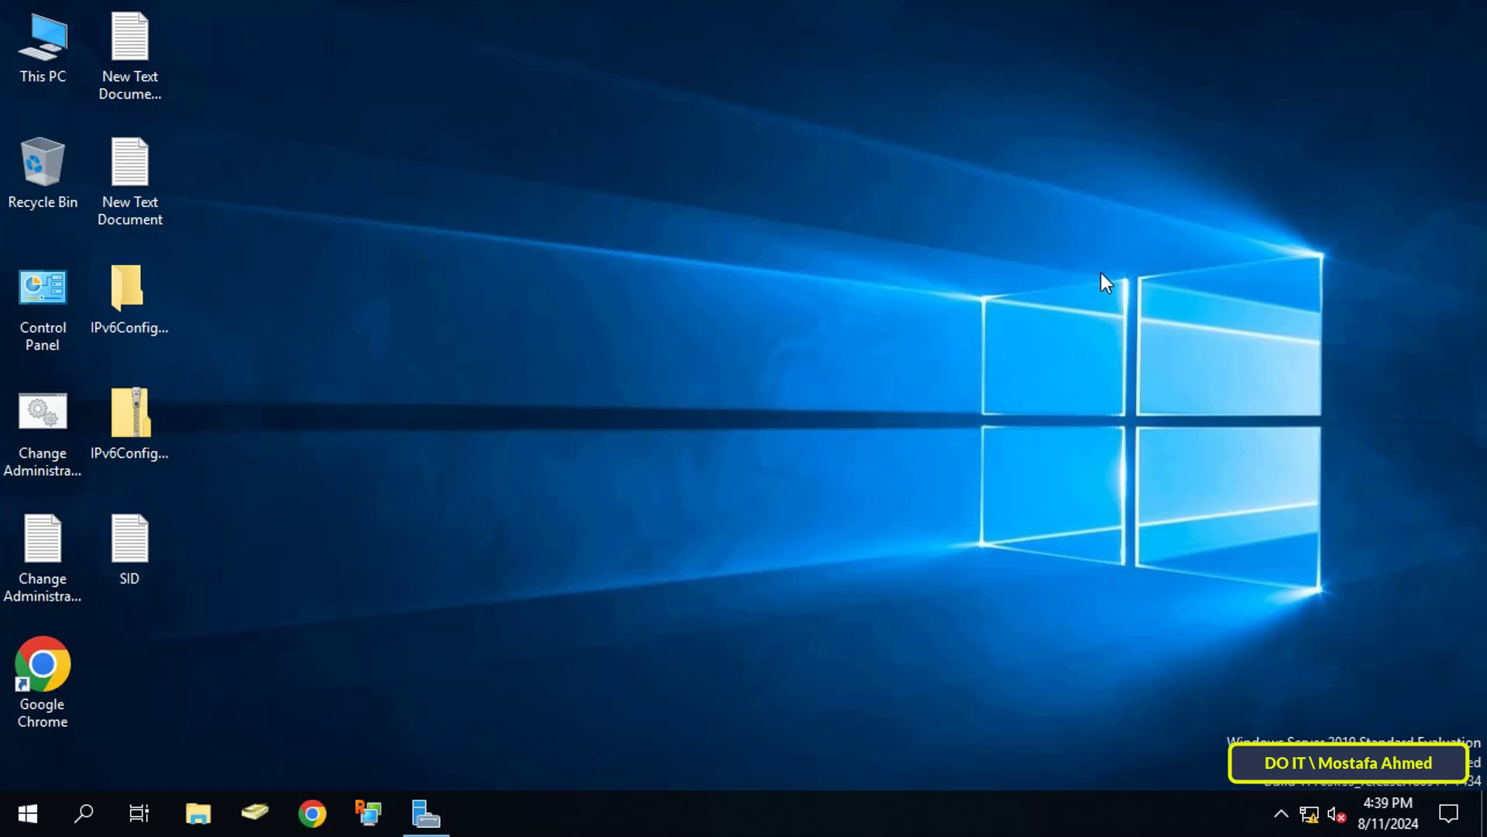
mouse_move(1021, 289)
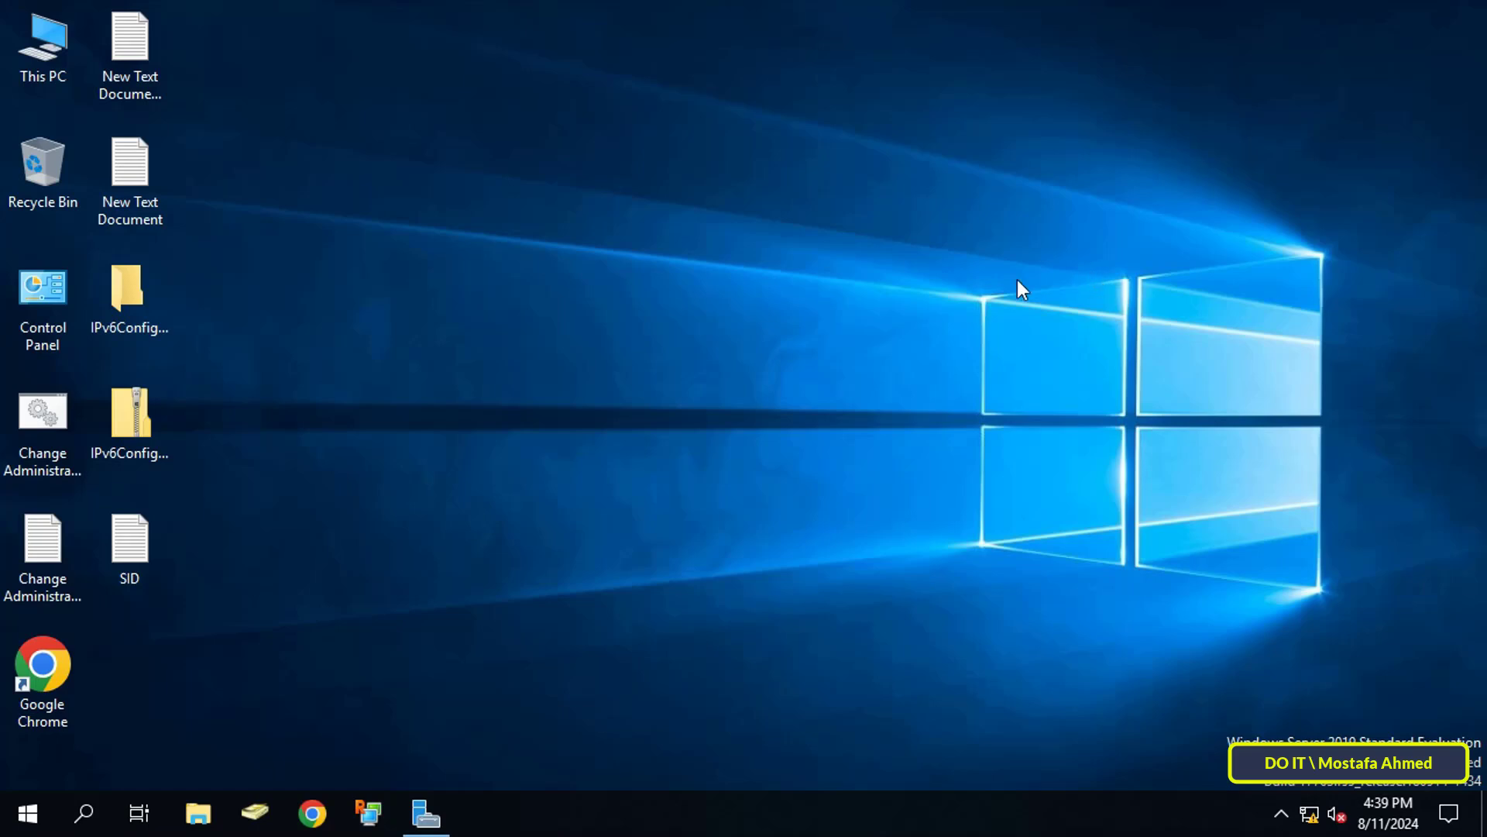
mouse_move(982, 297)
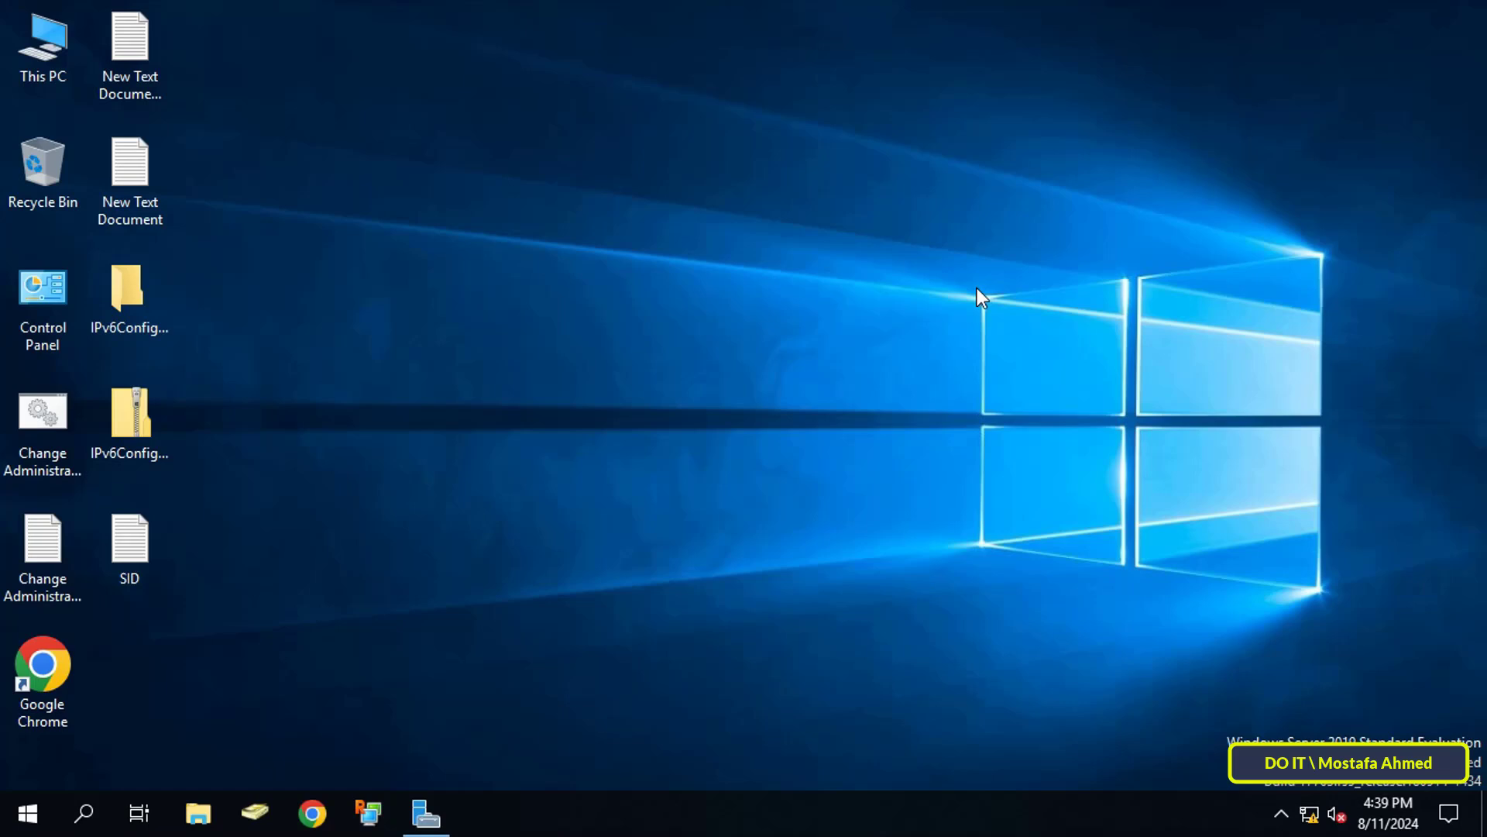
mouse_move(953, 302)
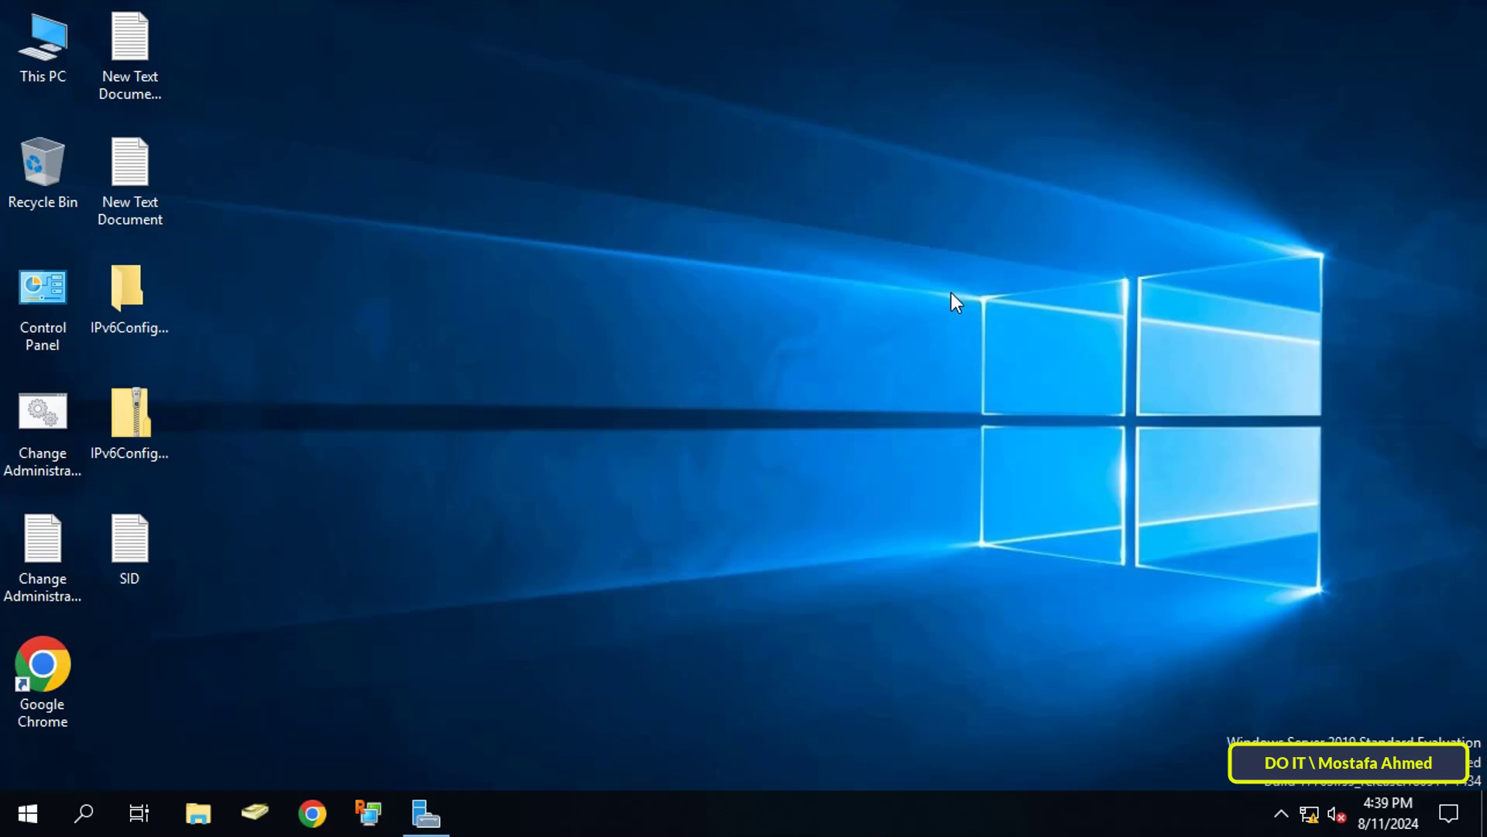
mouse_move(934, 318)
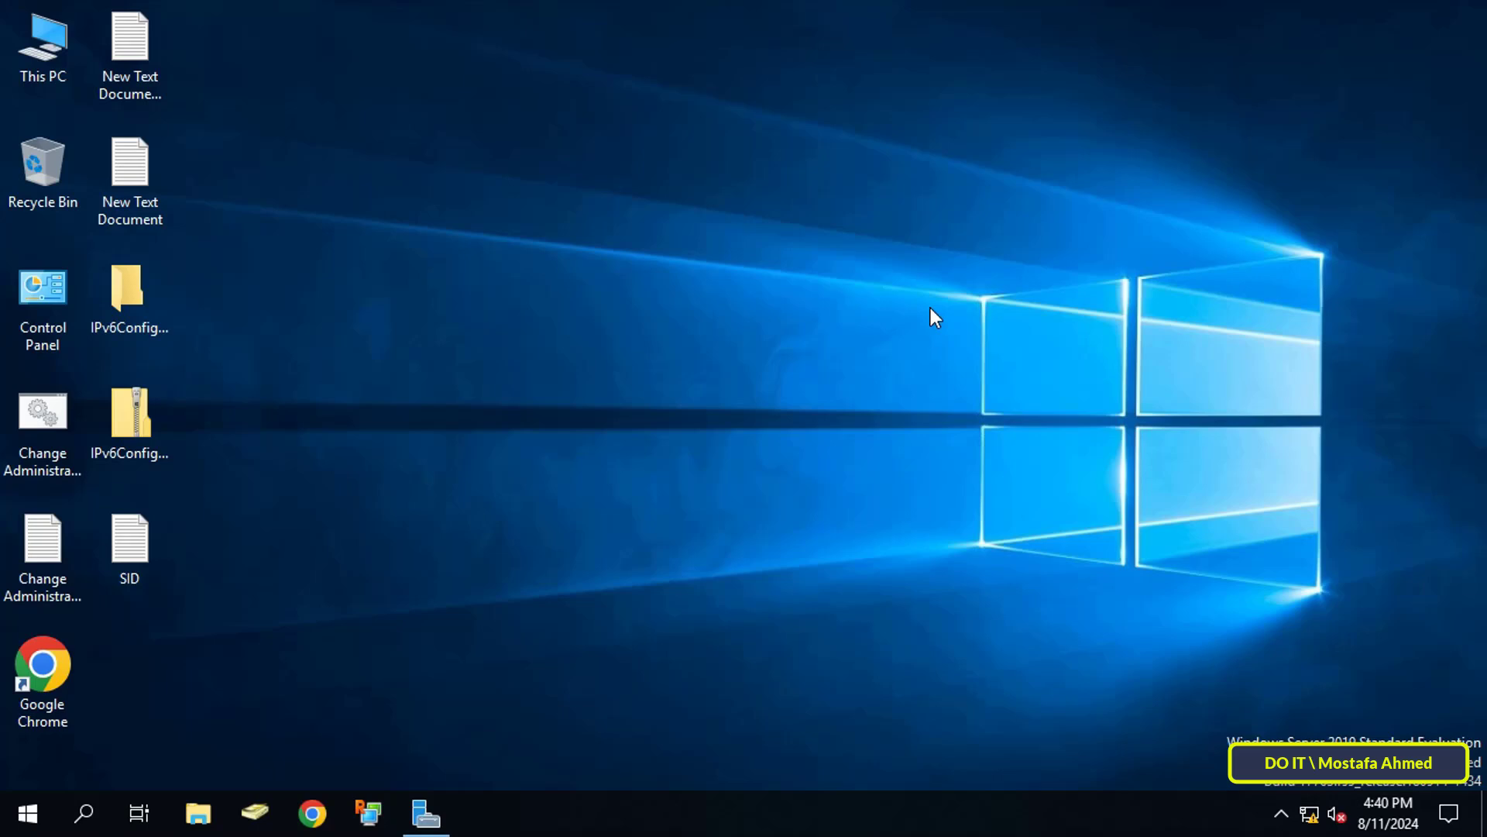
mouse_move(420, 787)
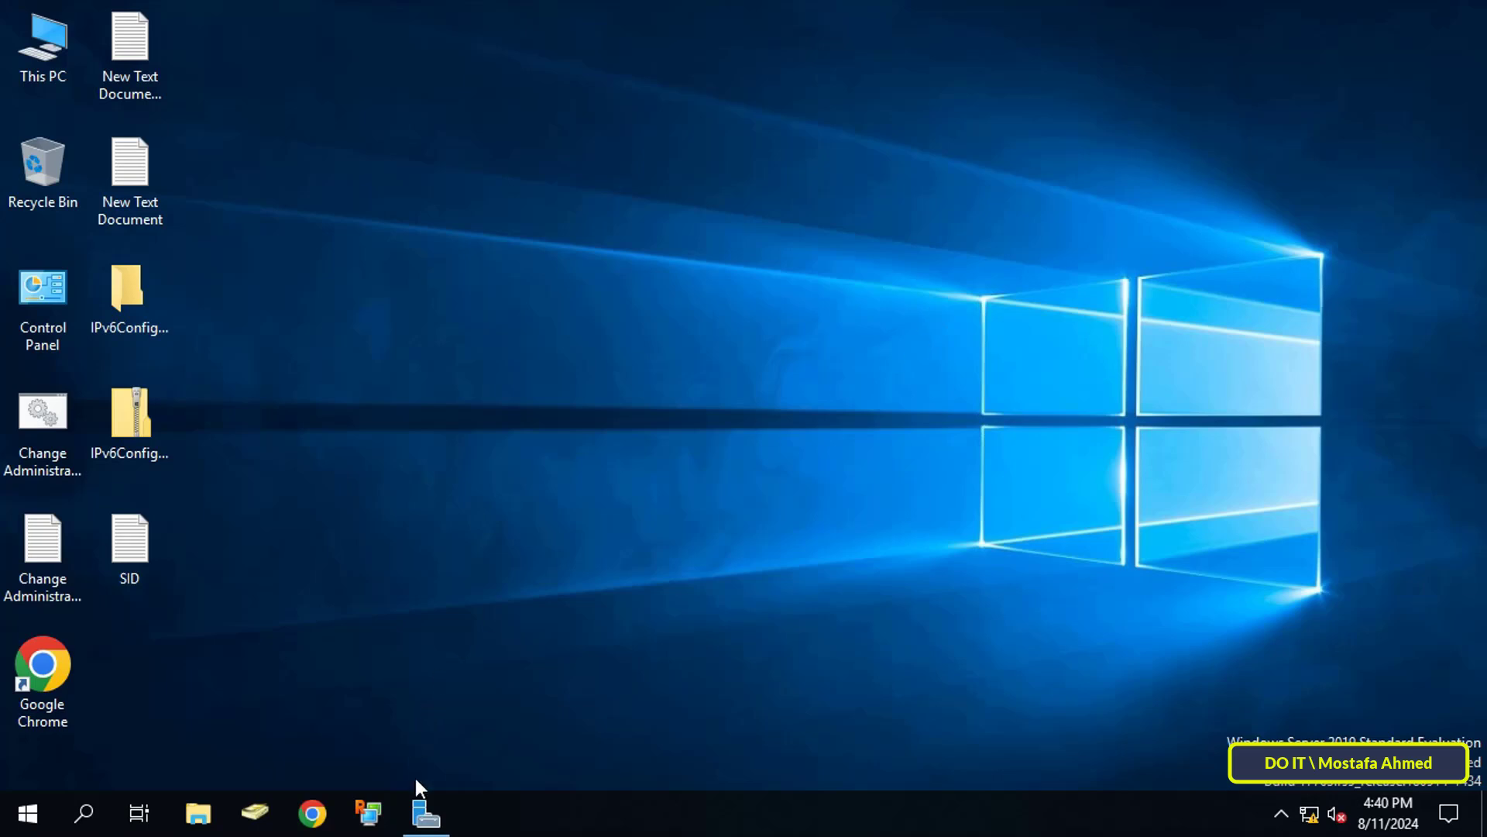
Bring up Server Manager's Tools menu listing the administrative tools
left_click(424, 813)
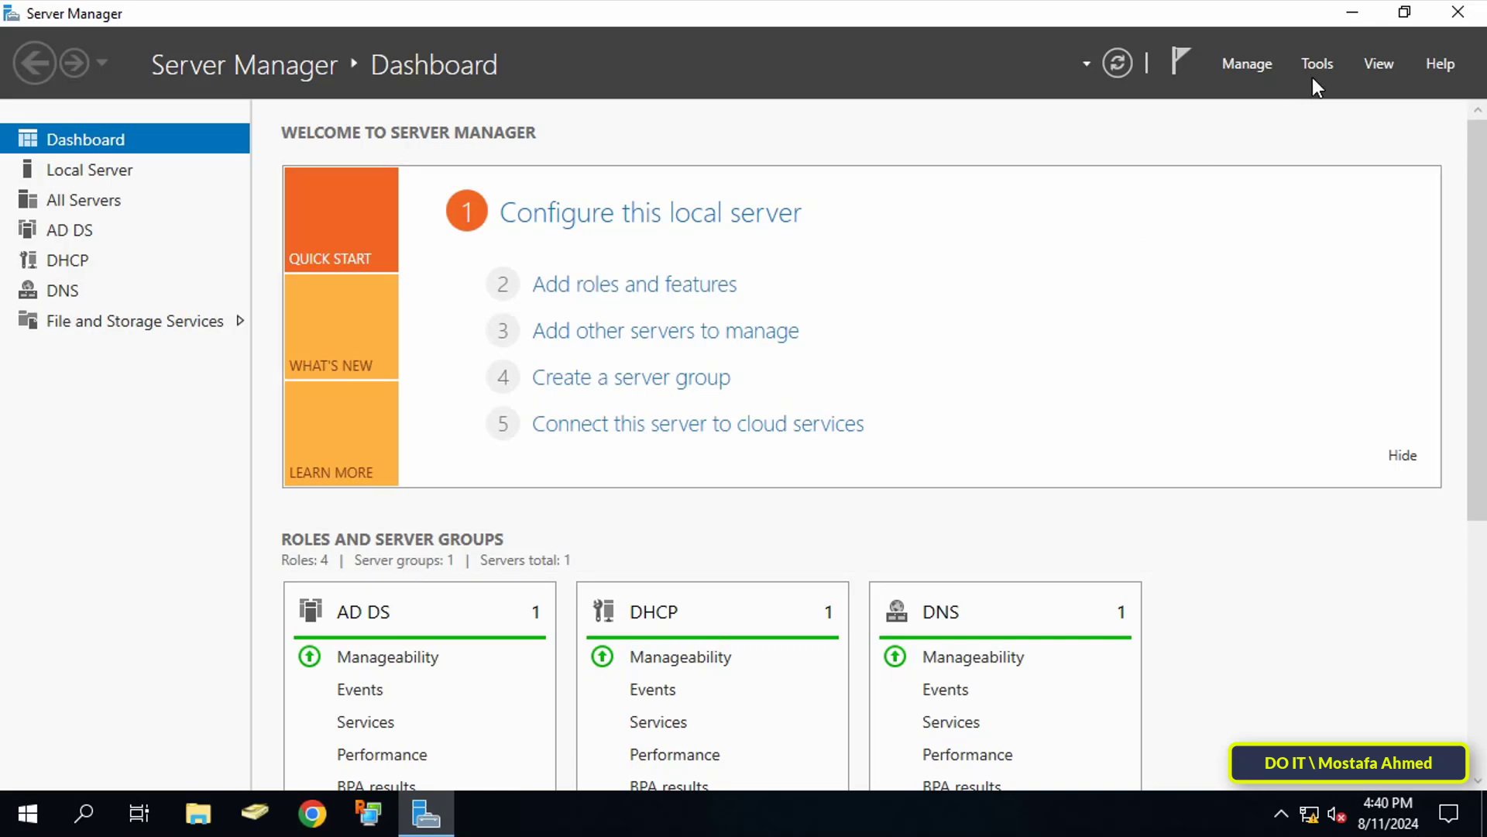
left_click(1317, 64)
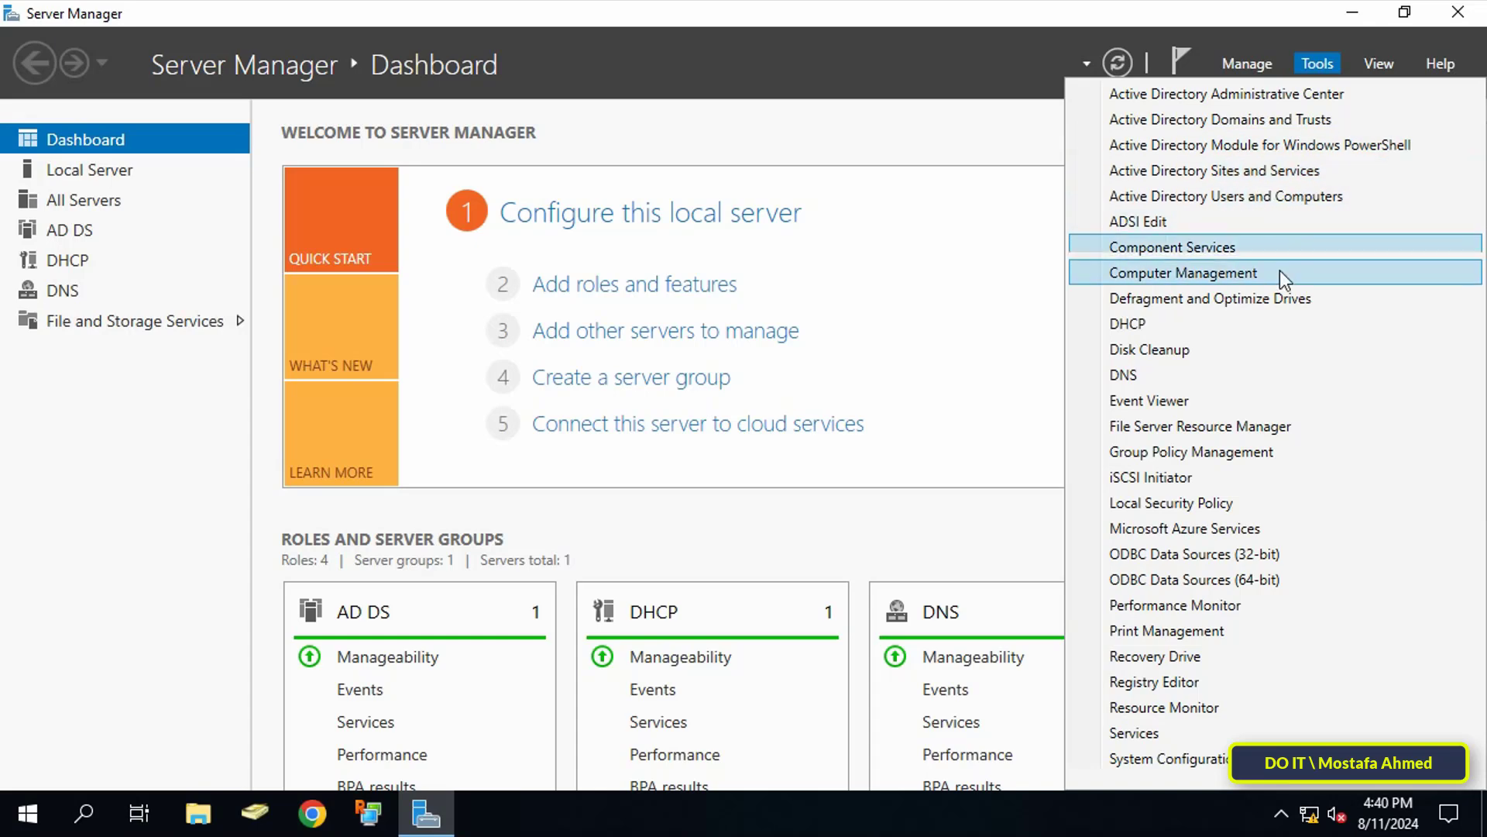
mouse_move(1261, 451)
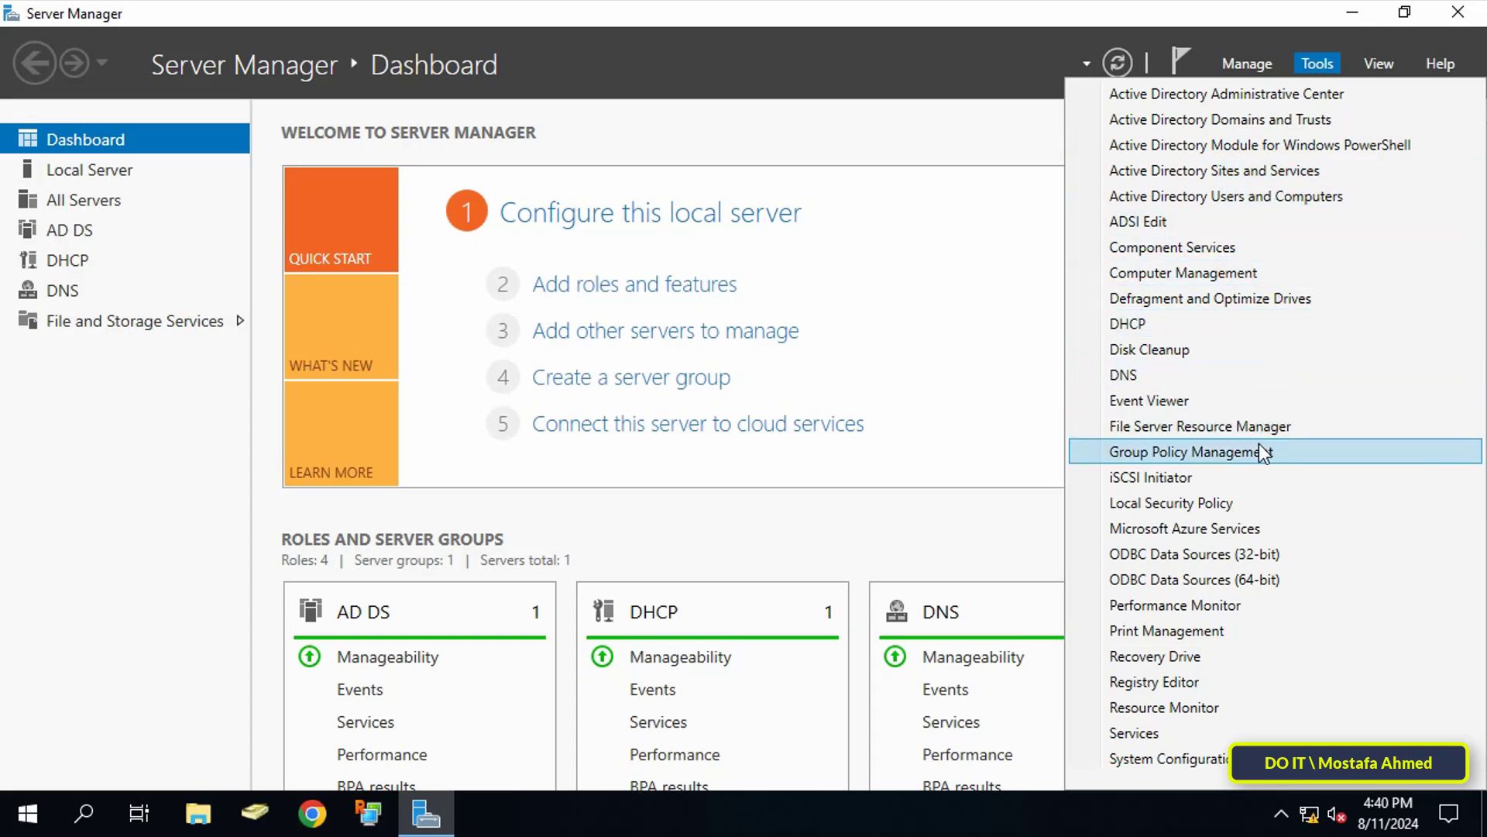
Create a GPO named 'User LockOut' linked to the test OU from Group Policy Management
left_click(1176, 450)
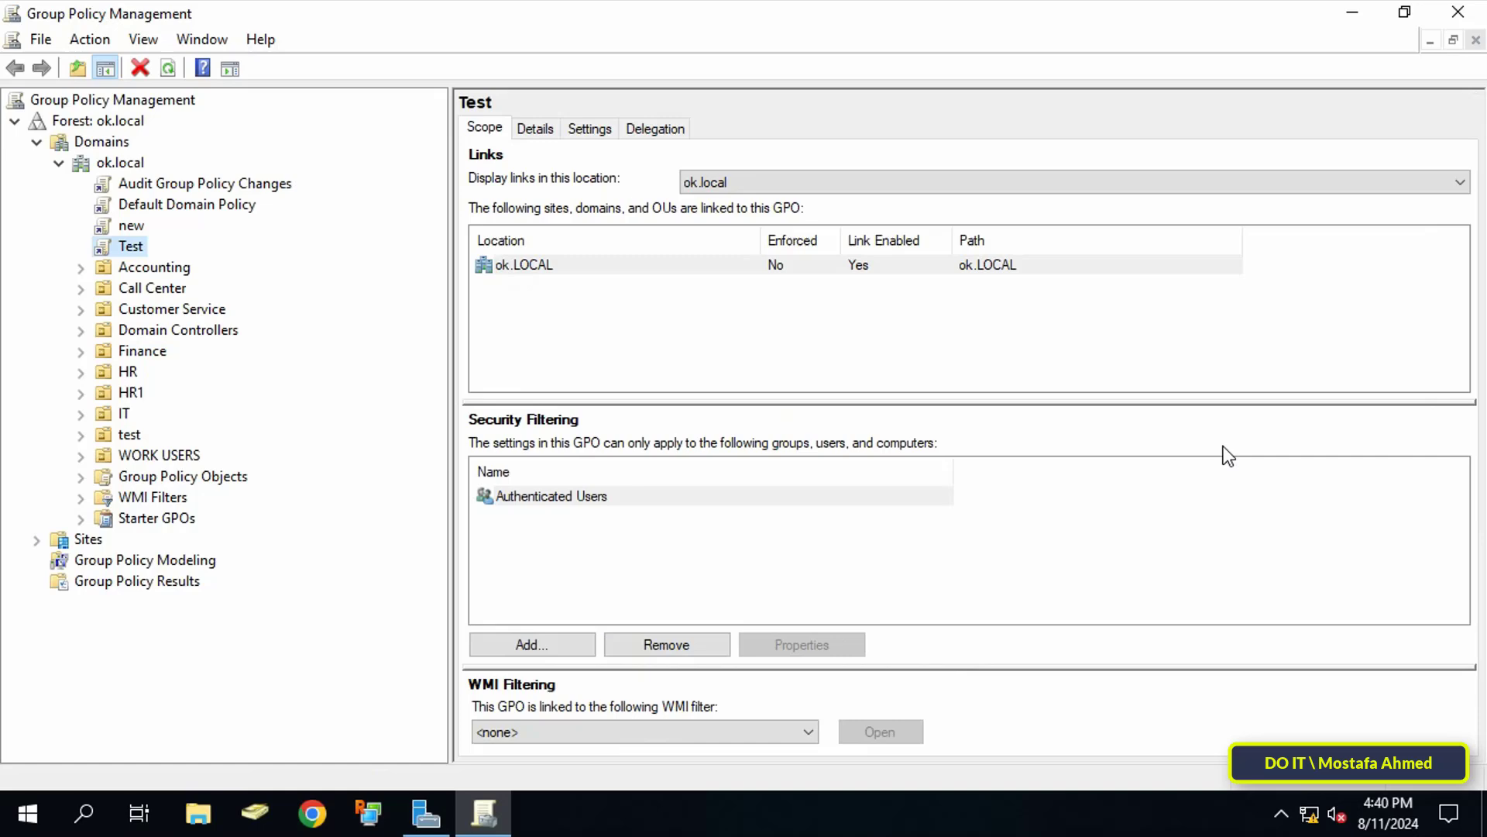
left_click(131, 434)
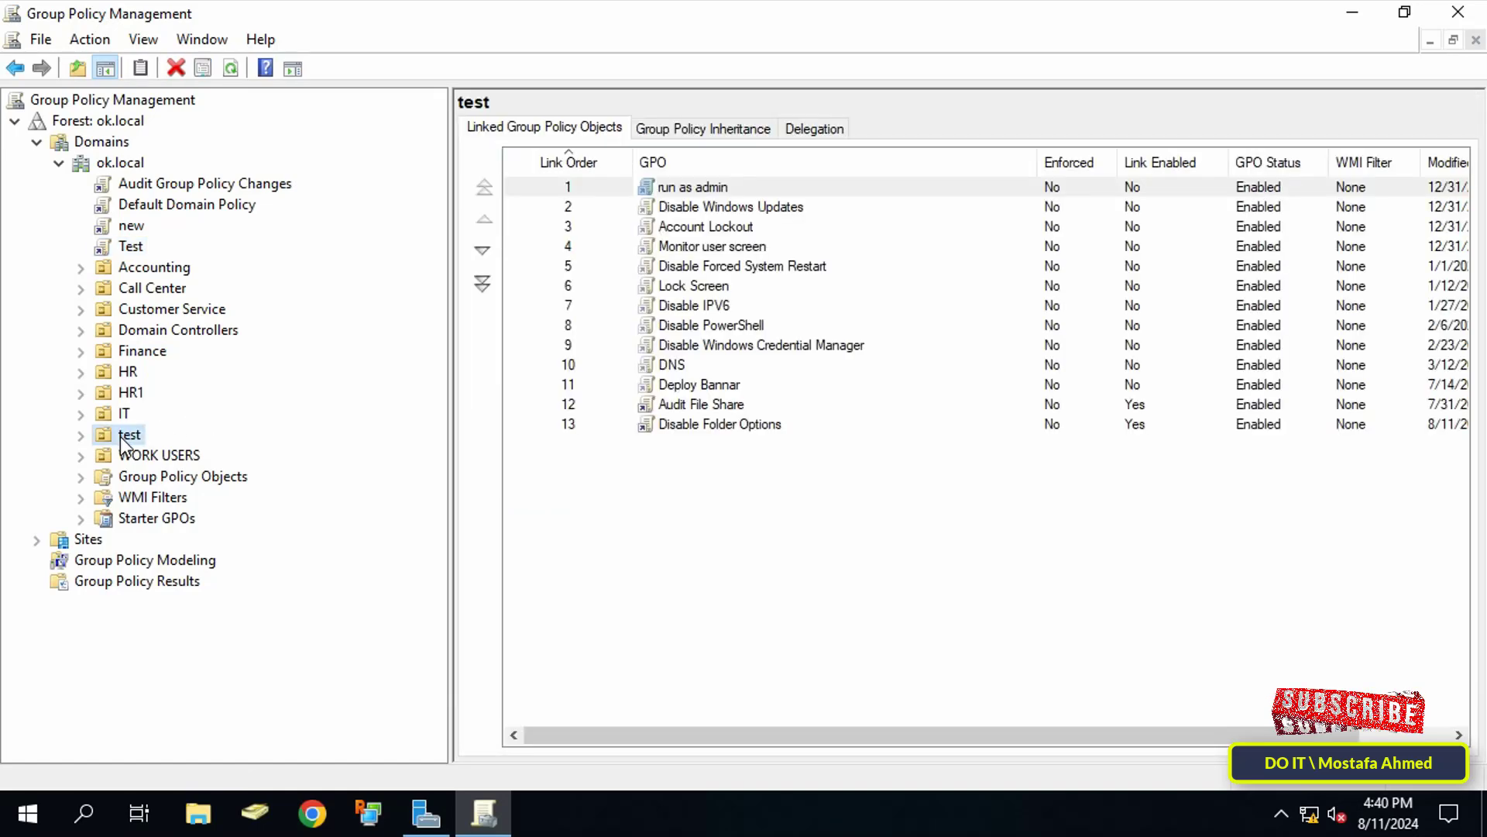
right_click(129, 434)
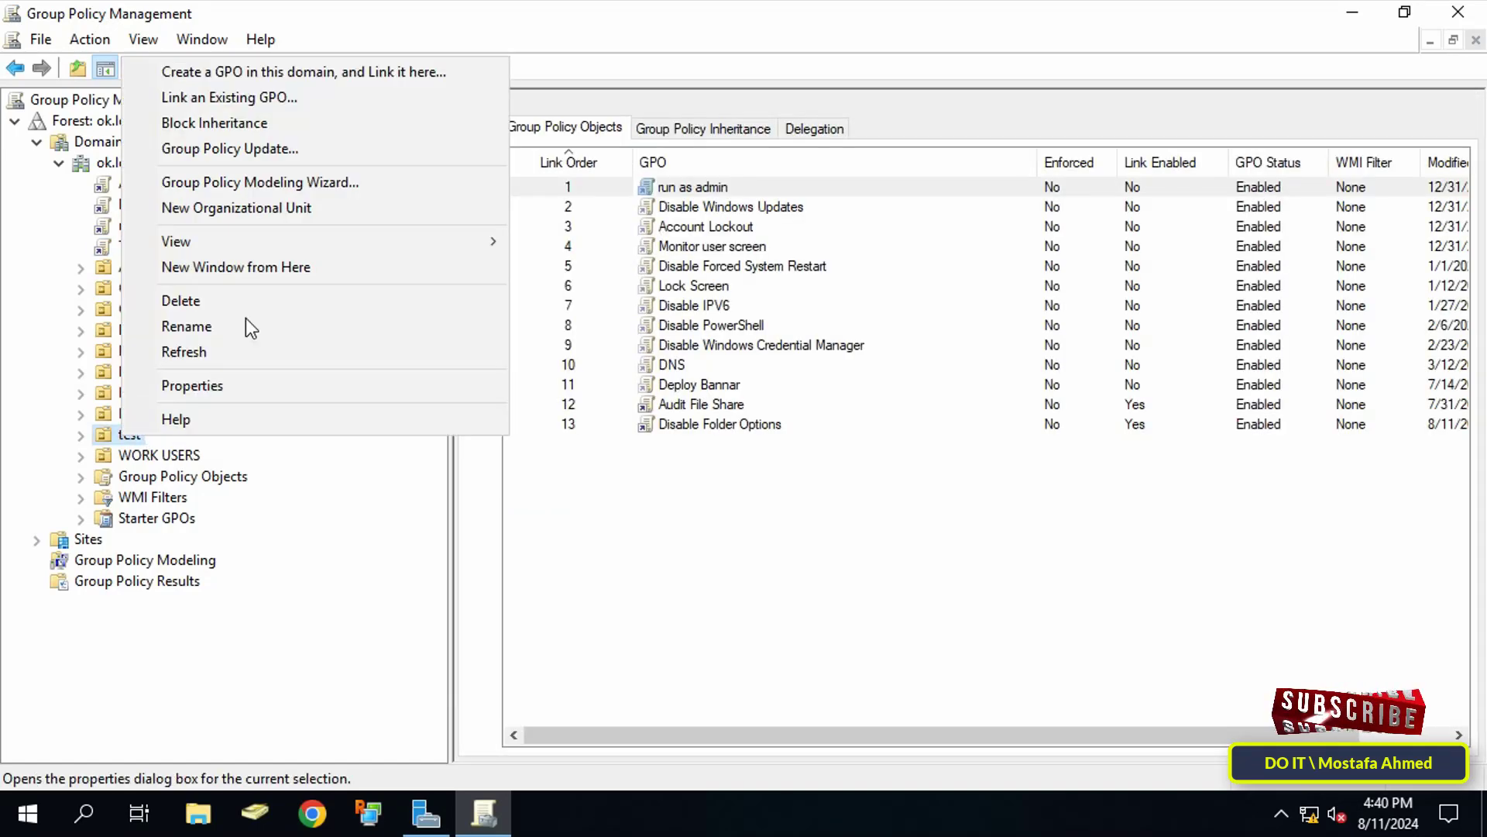
mouse_move(302, 71)
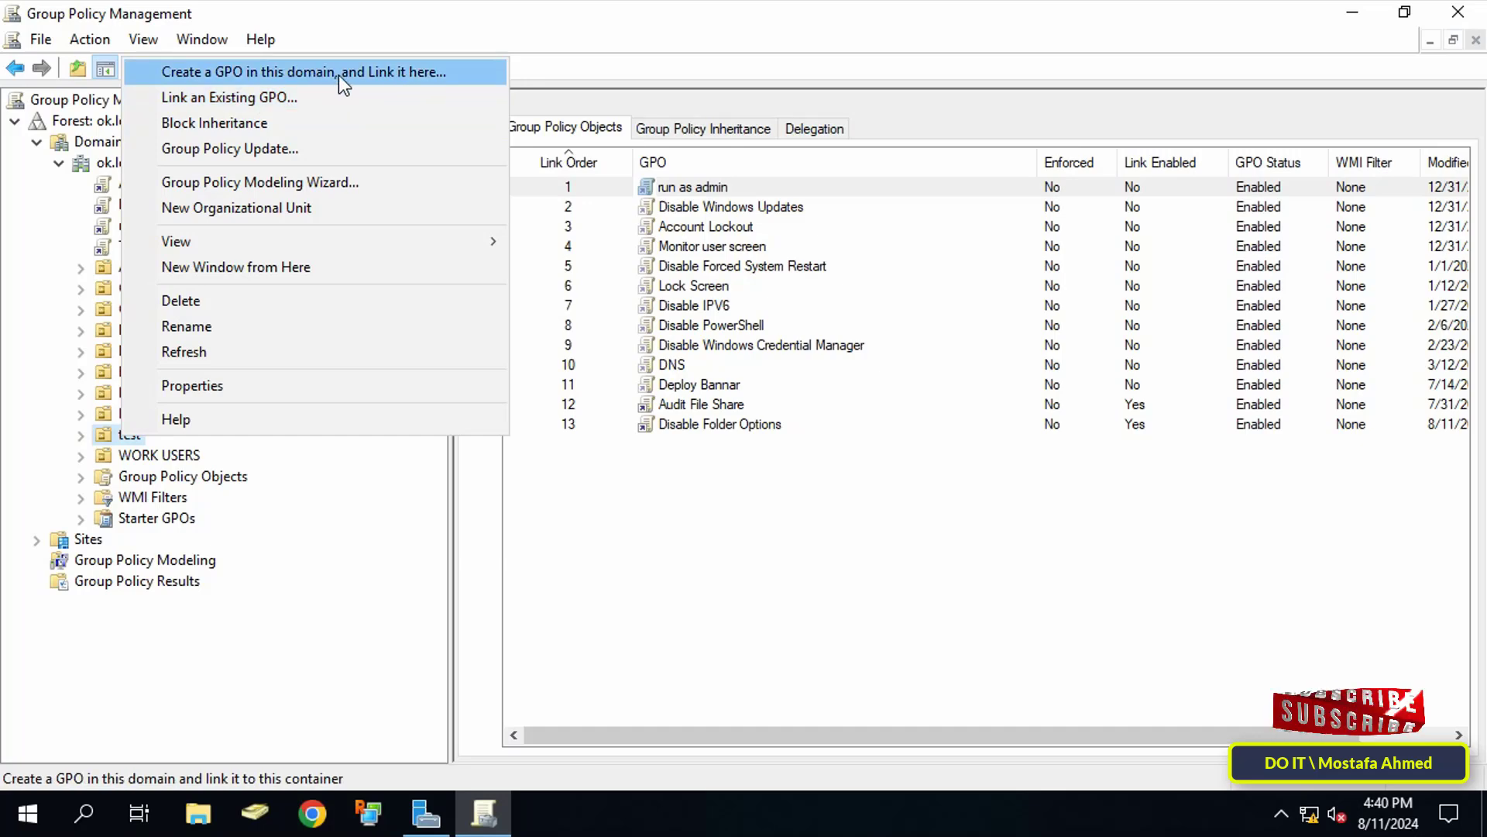
left_click(302, 71)
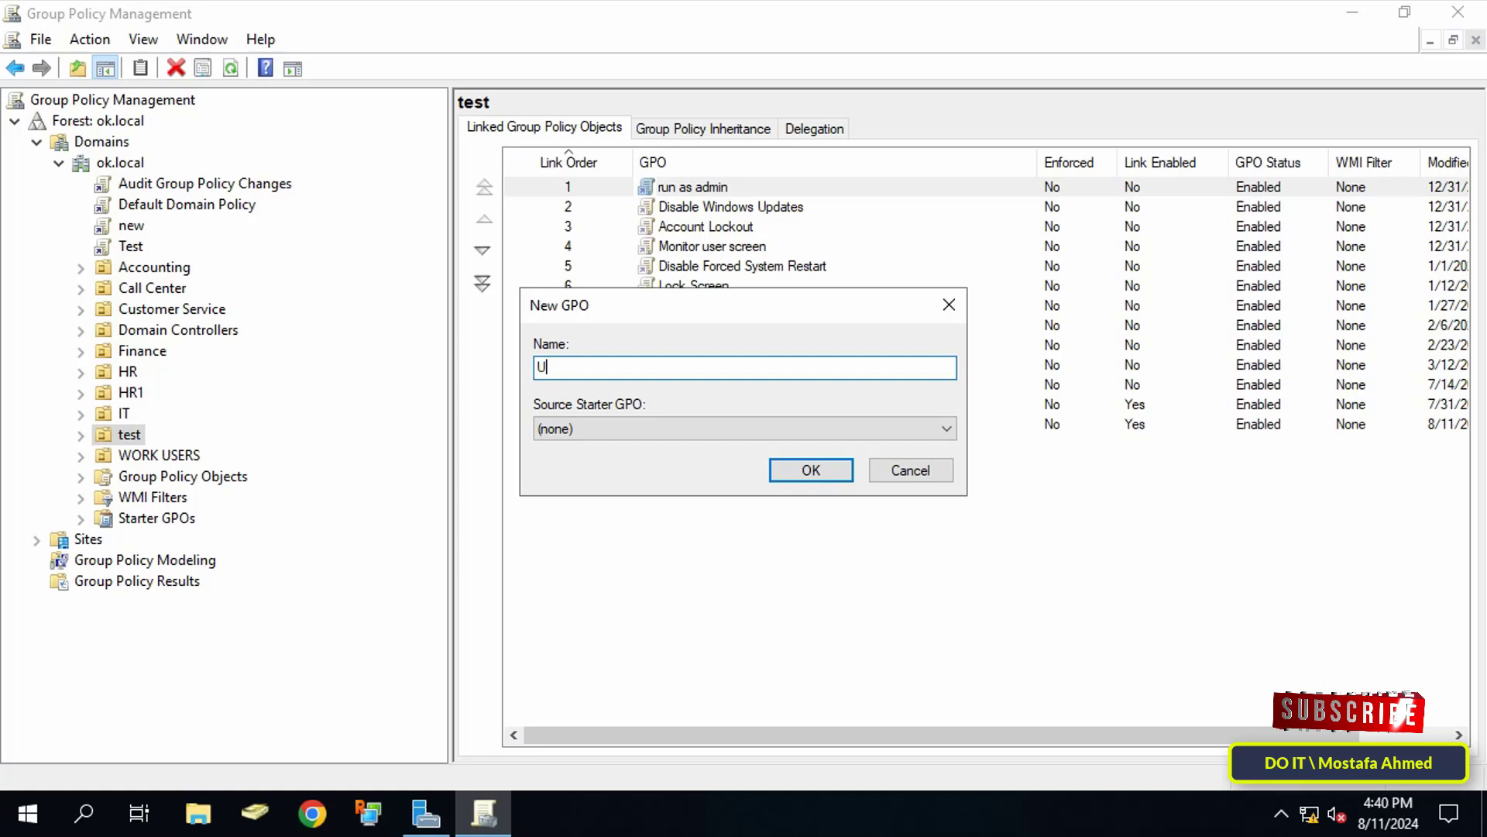
type("ser LockOut")
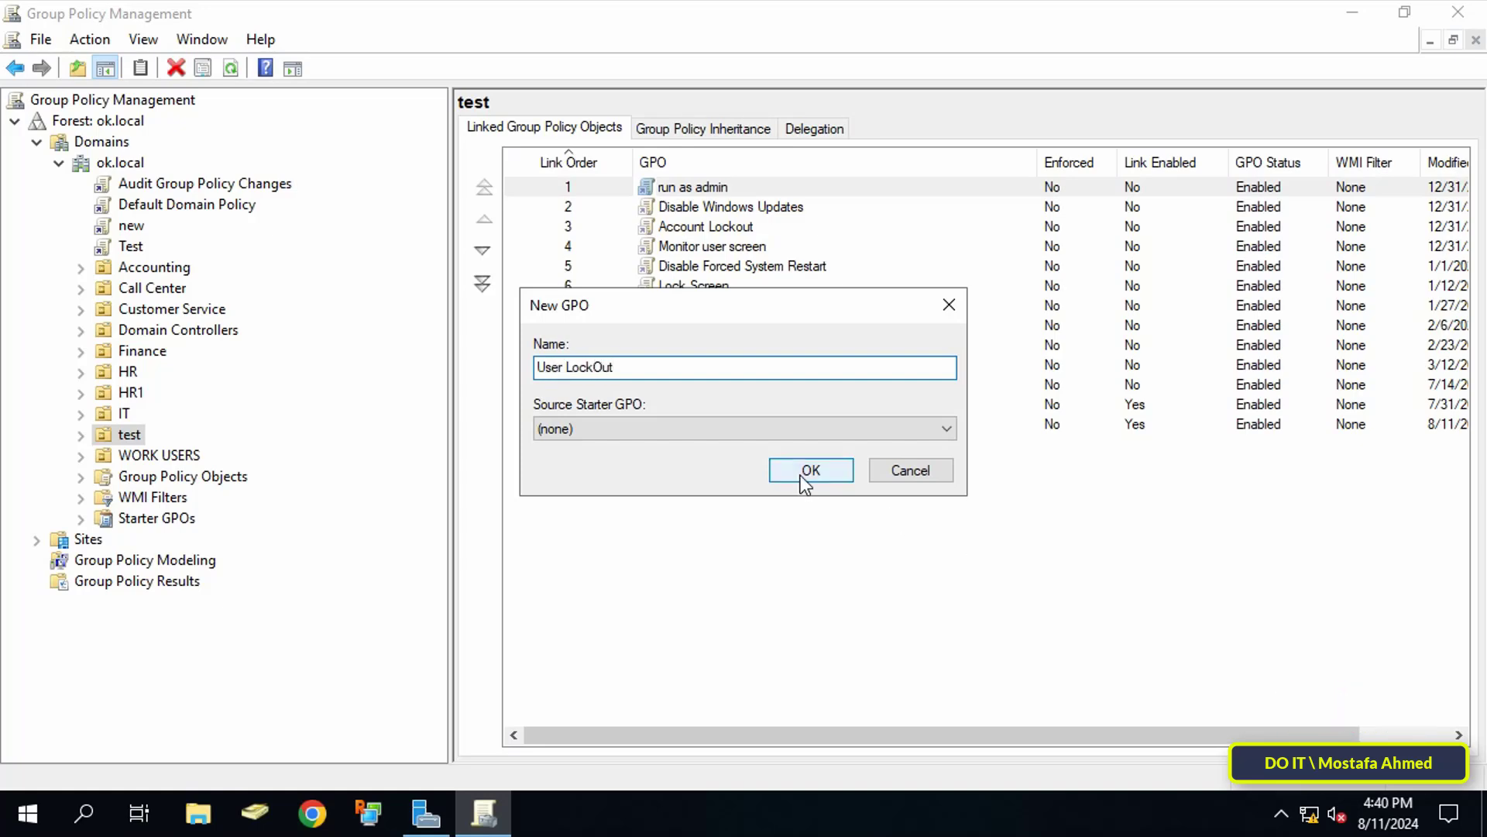
left_click(810, 471)
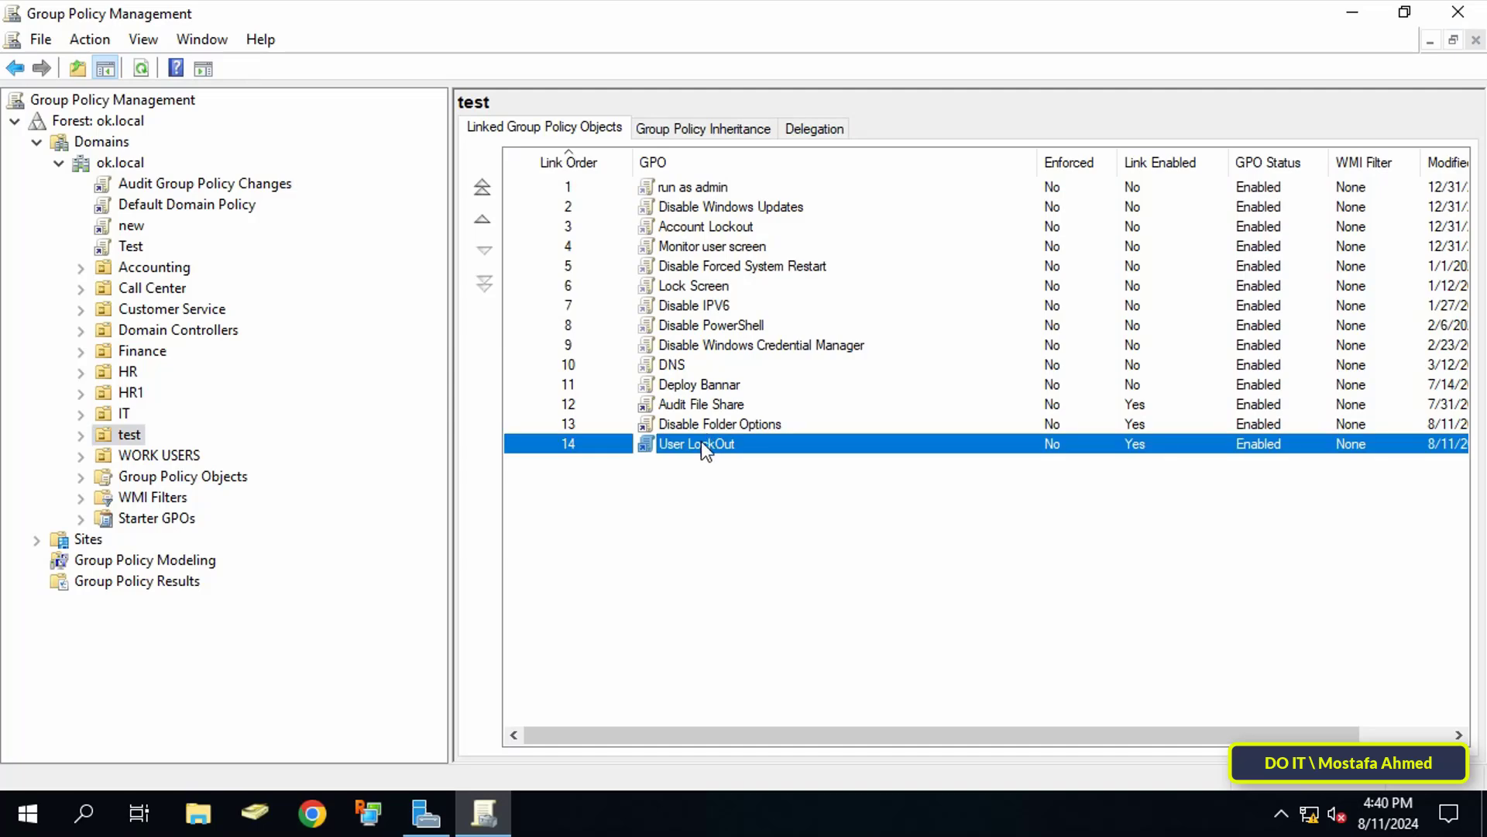
Open the User LockOut GPO for editing in a maximized editor window
right_click(695, 443)
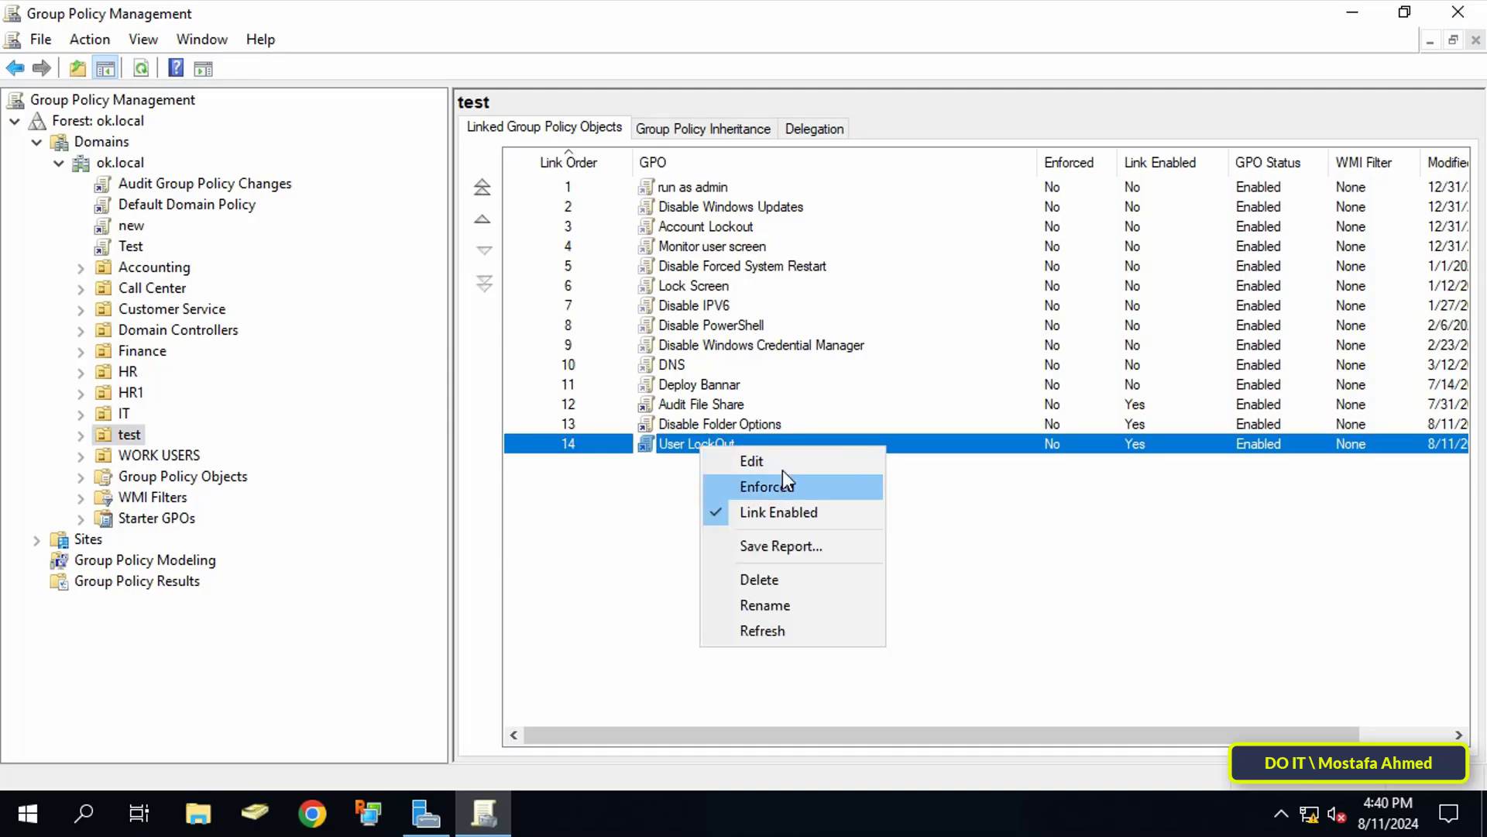
left_click(752, 462)
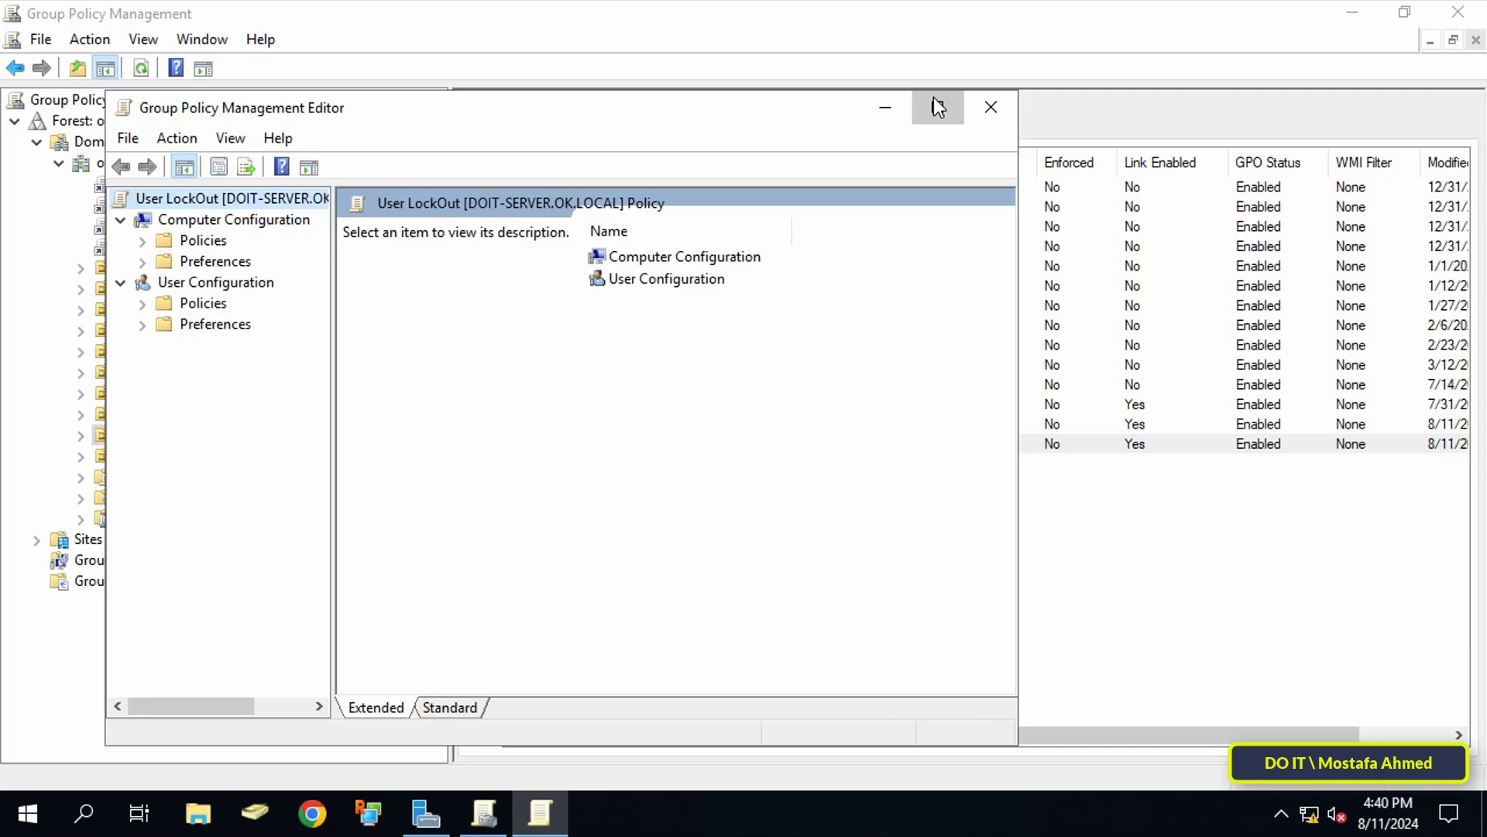
left_click(937, 107)
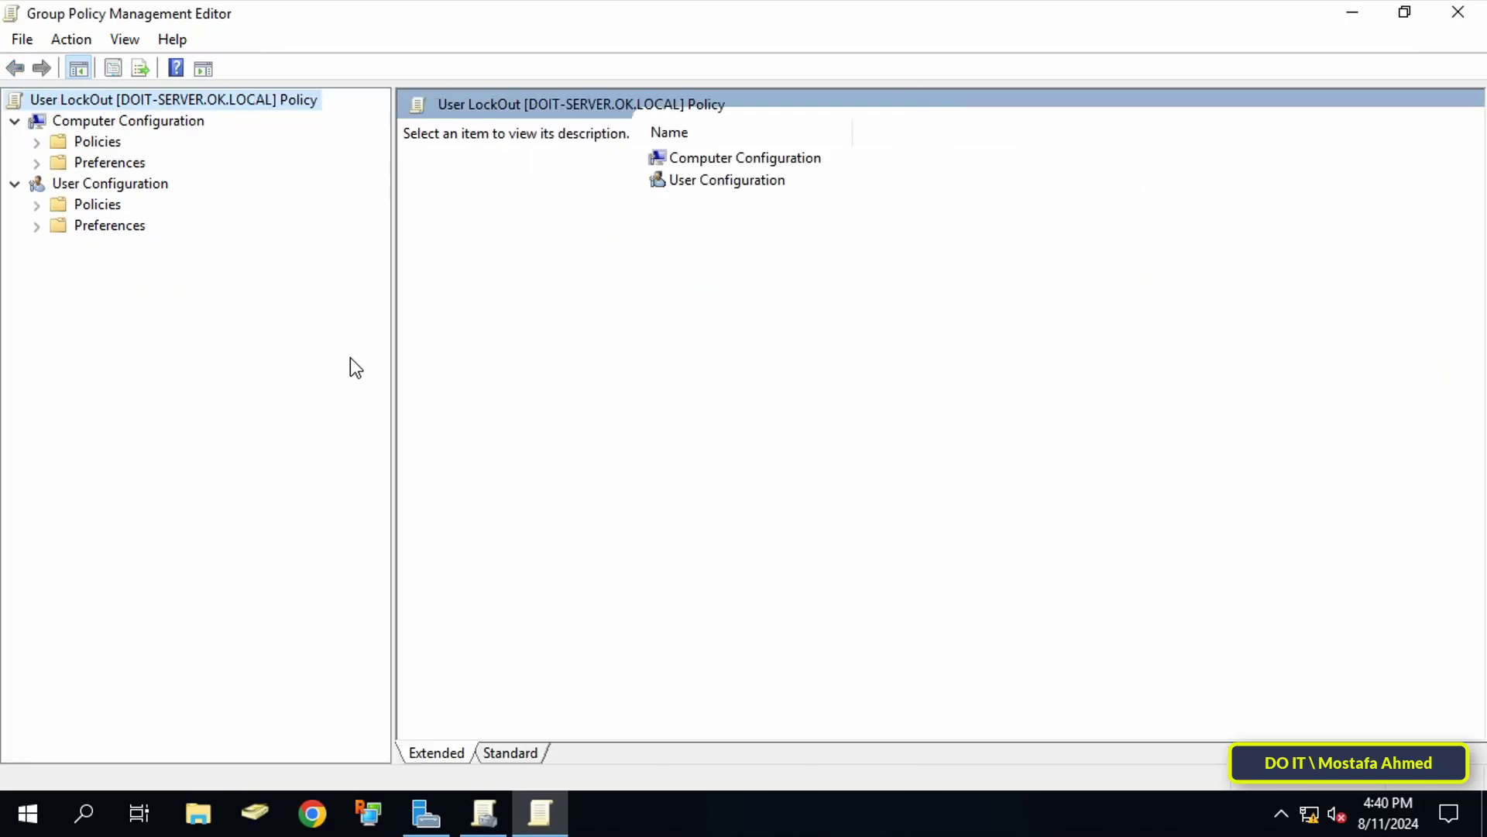
Navigate Computer Configuration > Security Settings > Account Policies to show Account Lockout Policy
left_click(128, 121)
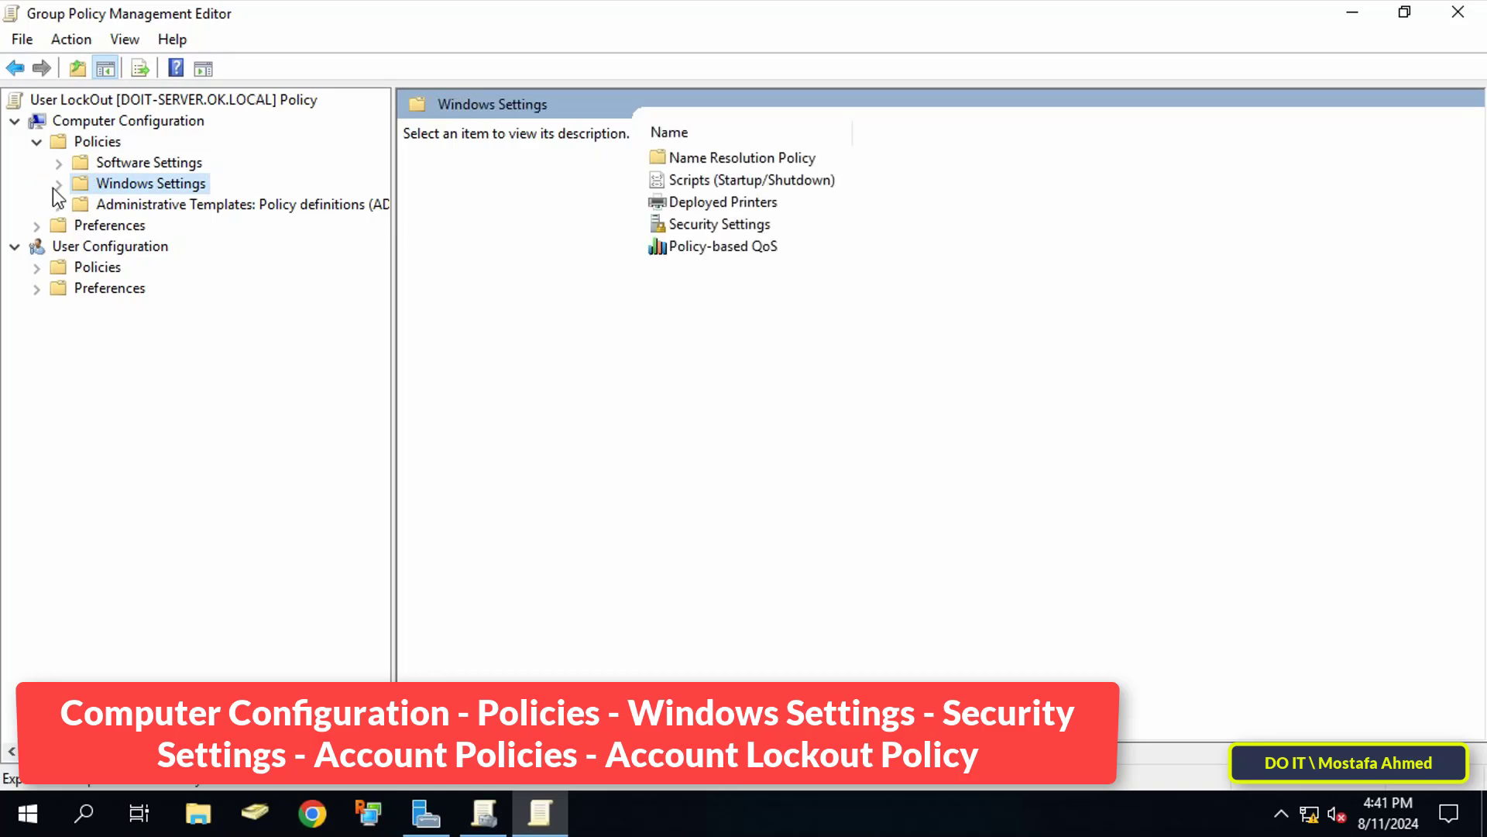
left_click(59, 183)
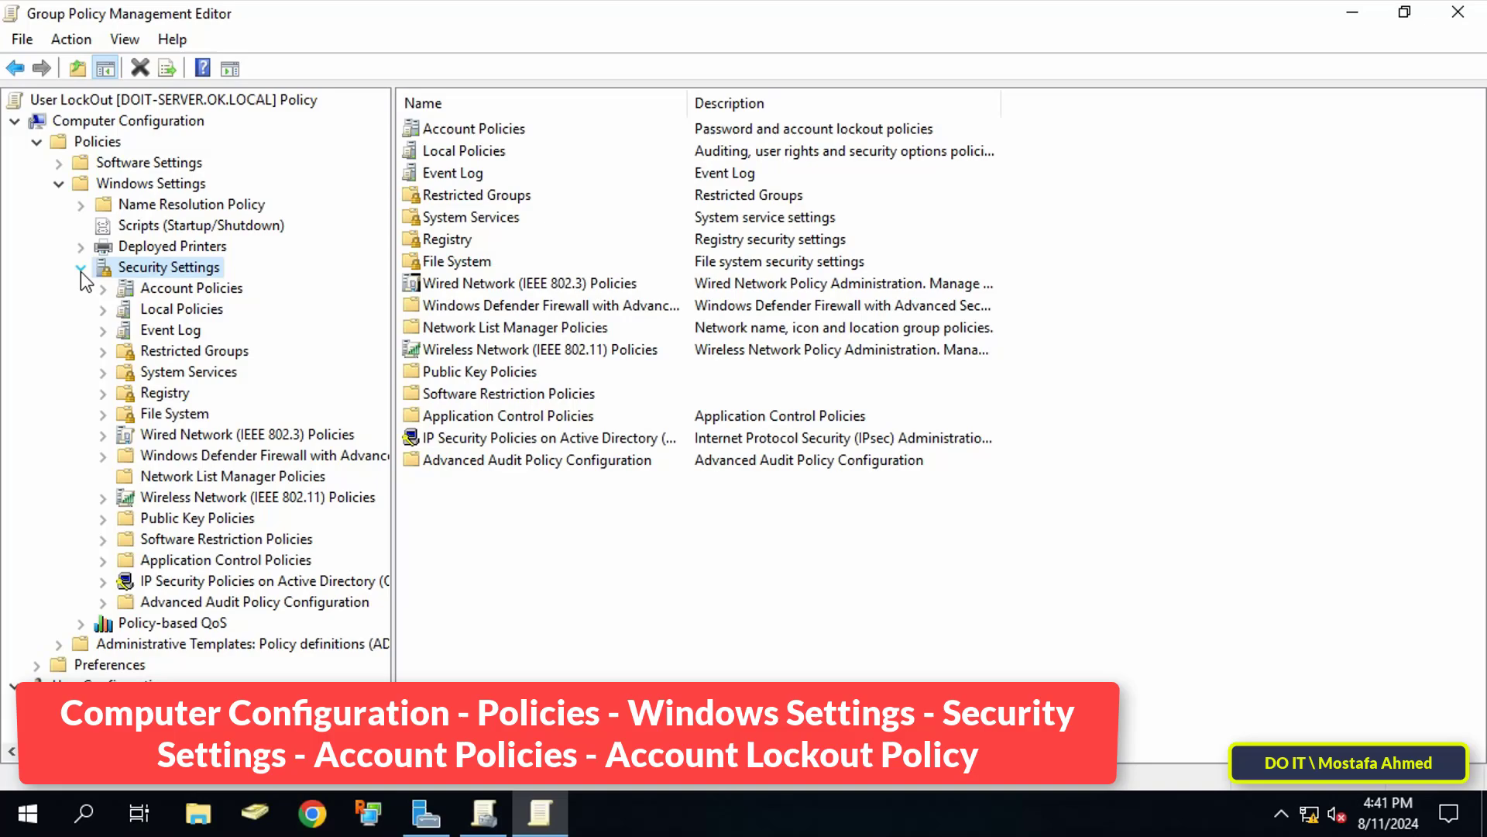
left_click(192, 288)
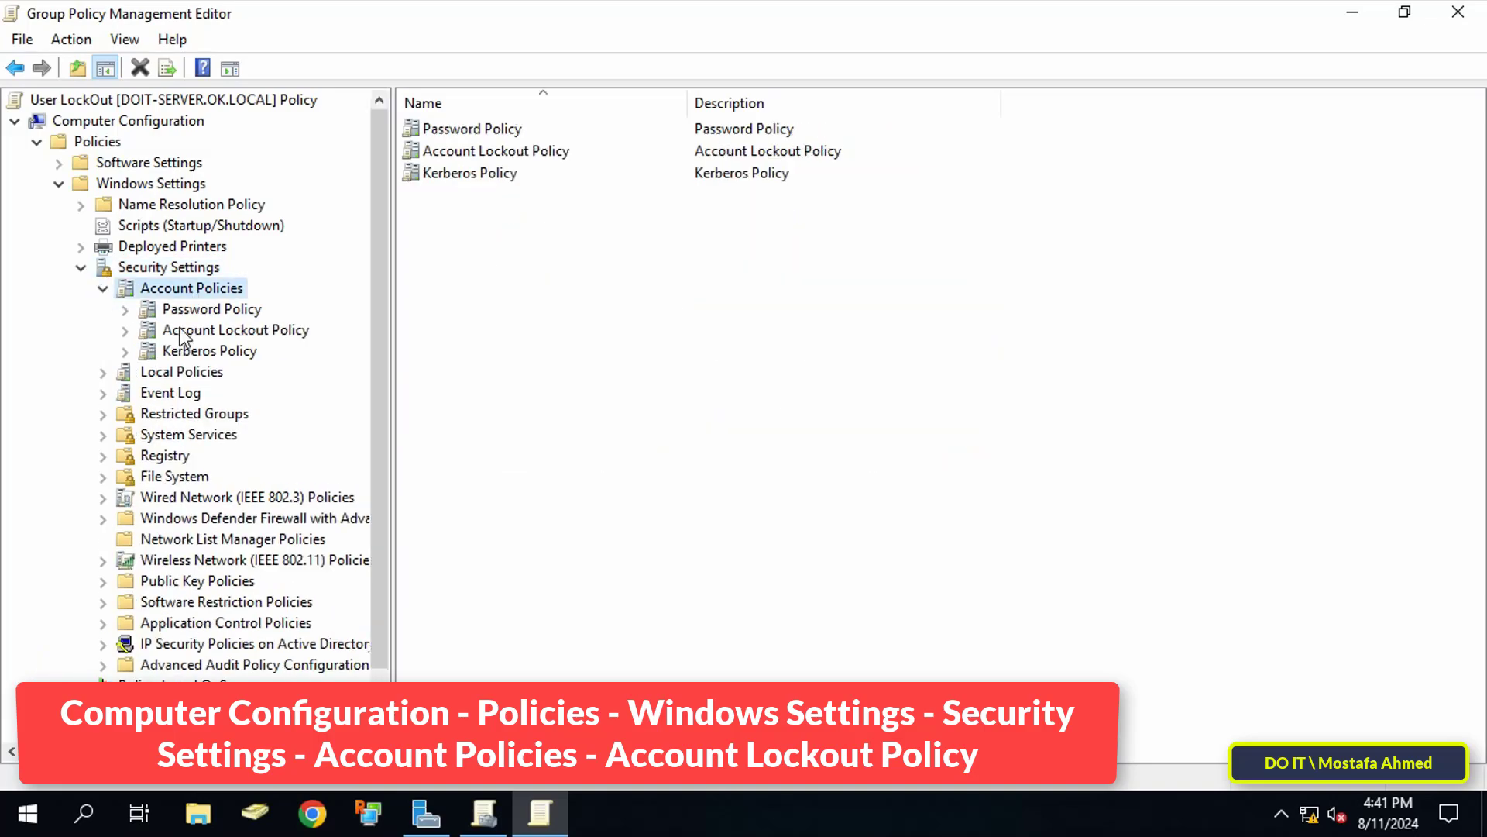
left_click(236, 329)
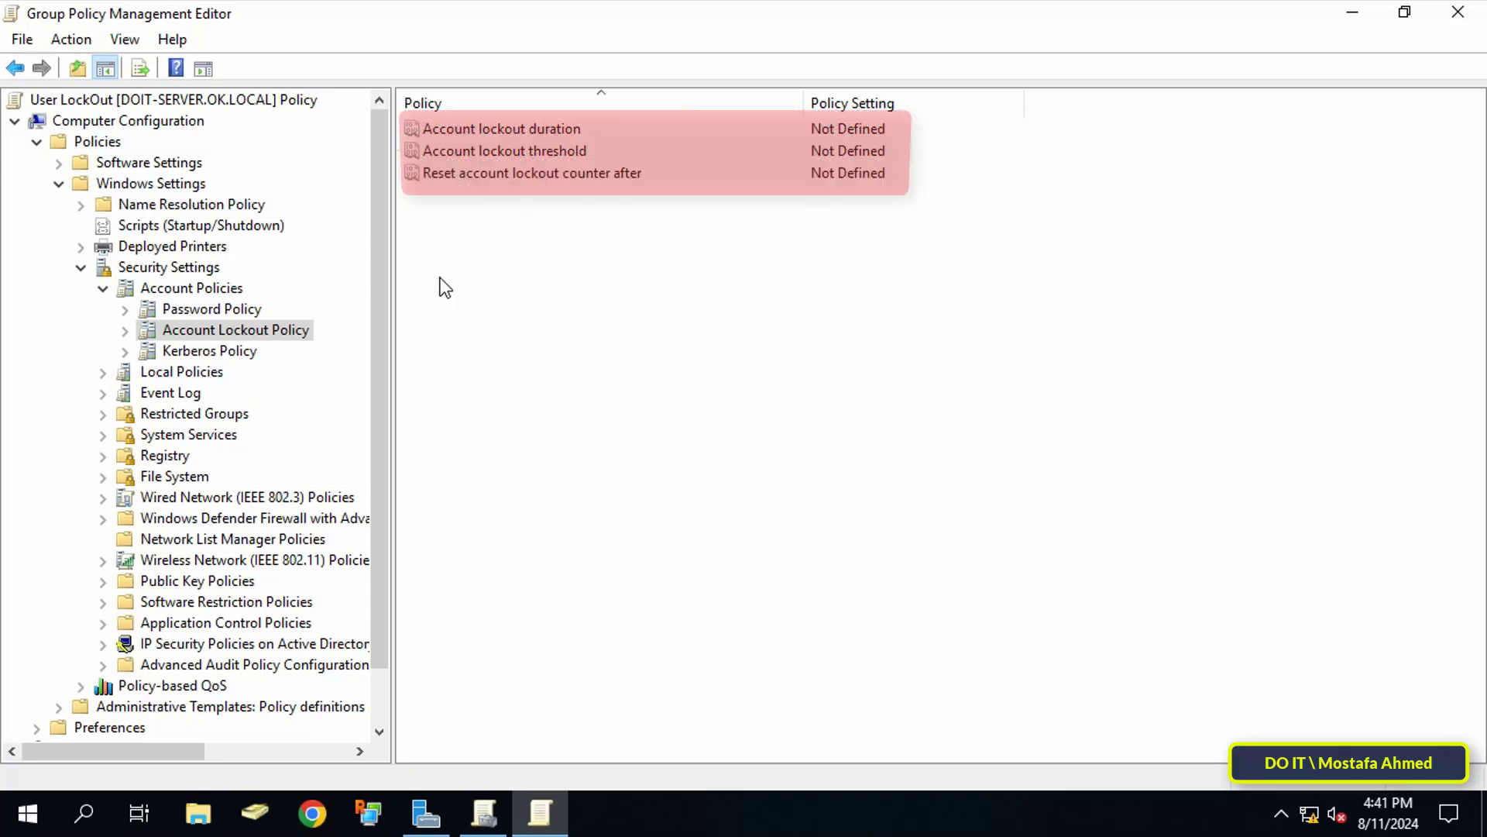
mouse_move(434, 303)
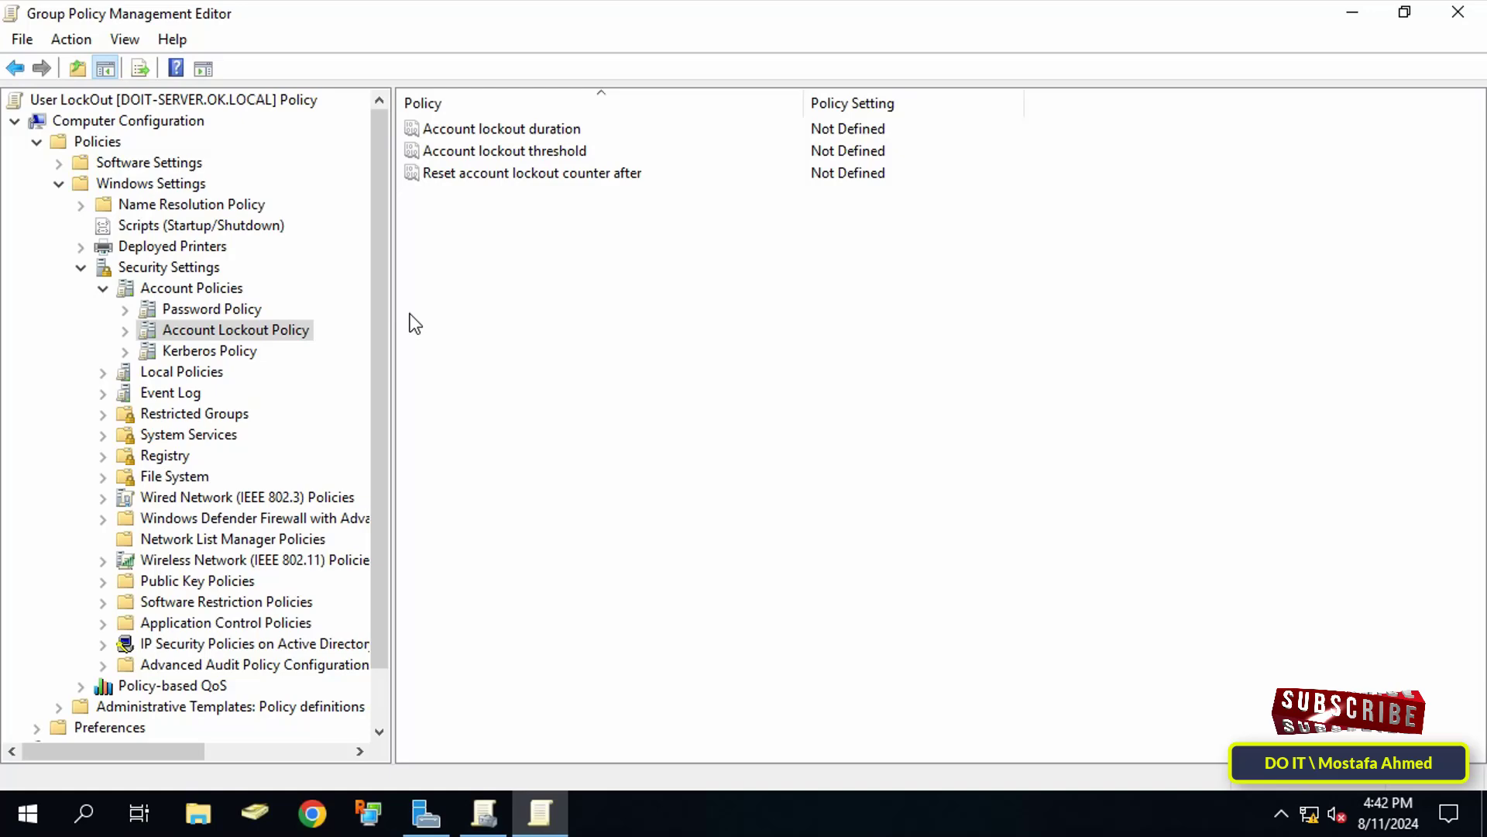
mouse_move(501, 137)
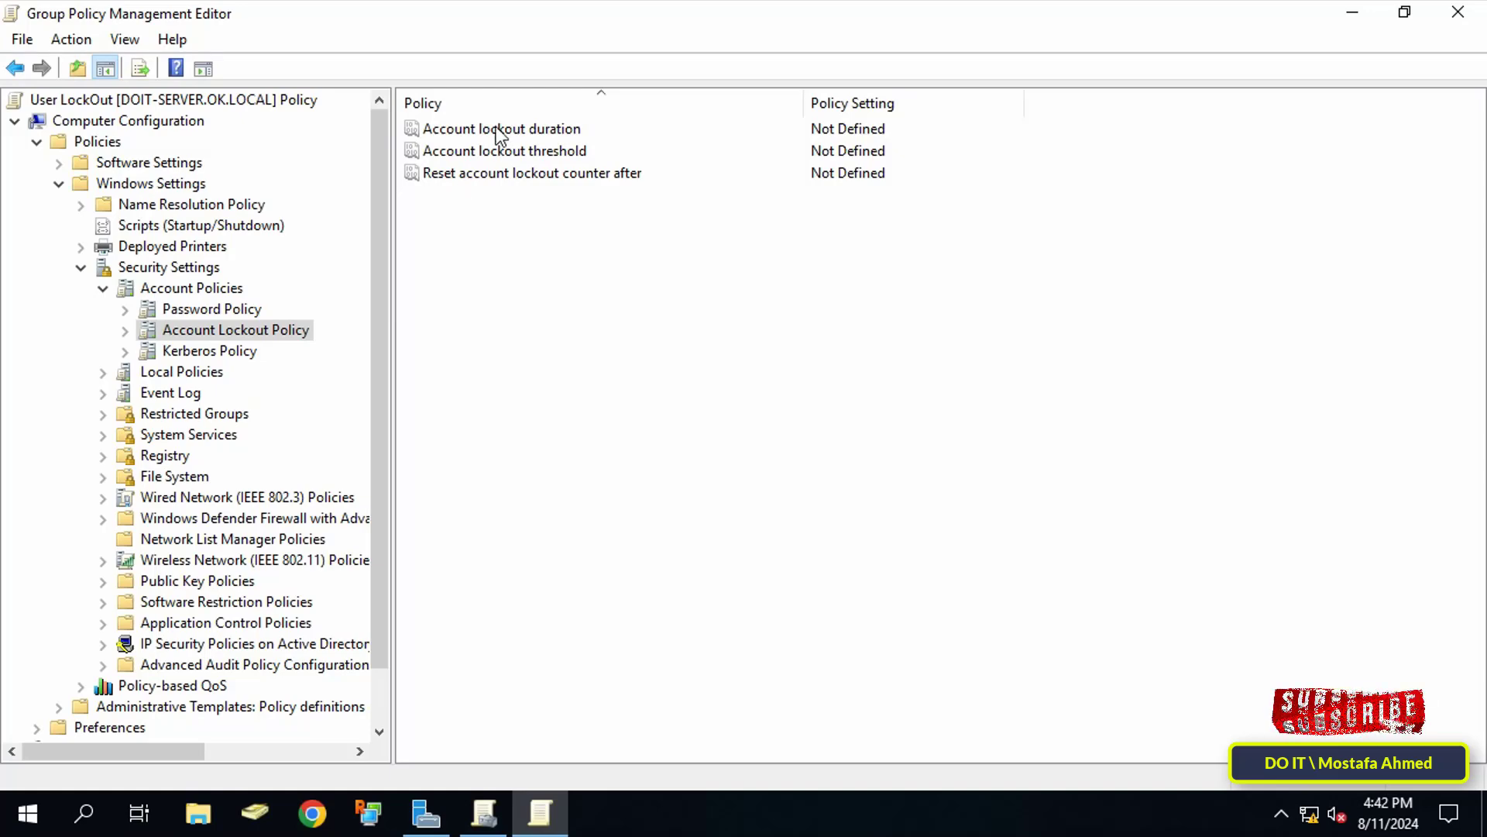
double_click(503, 128)
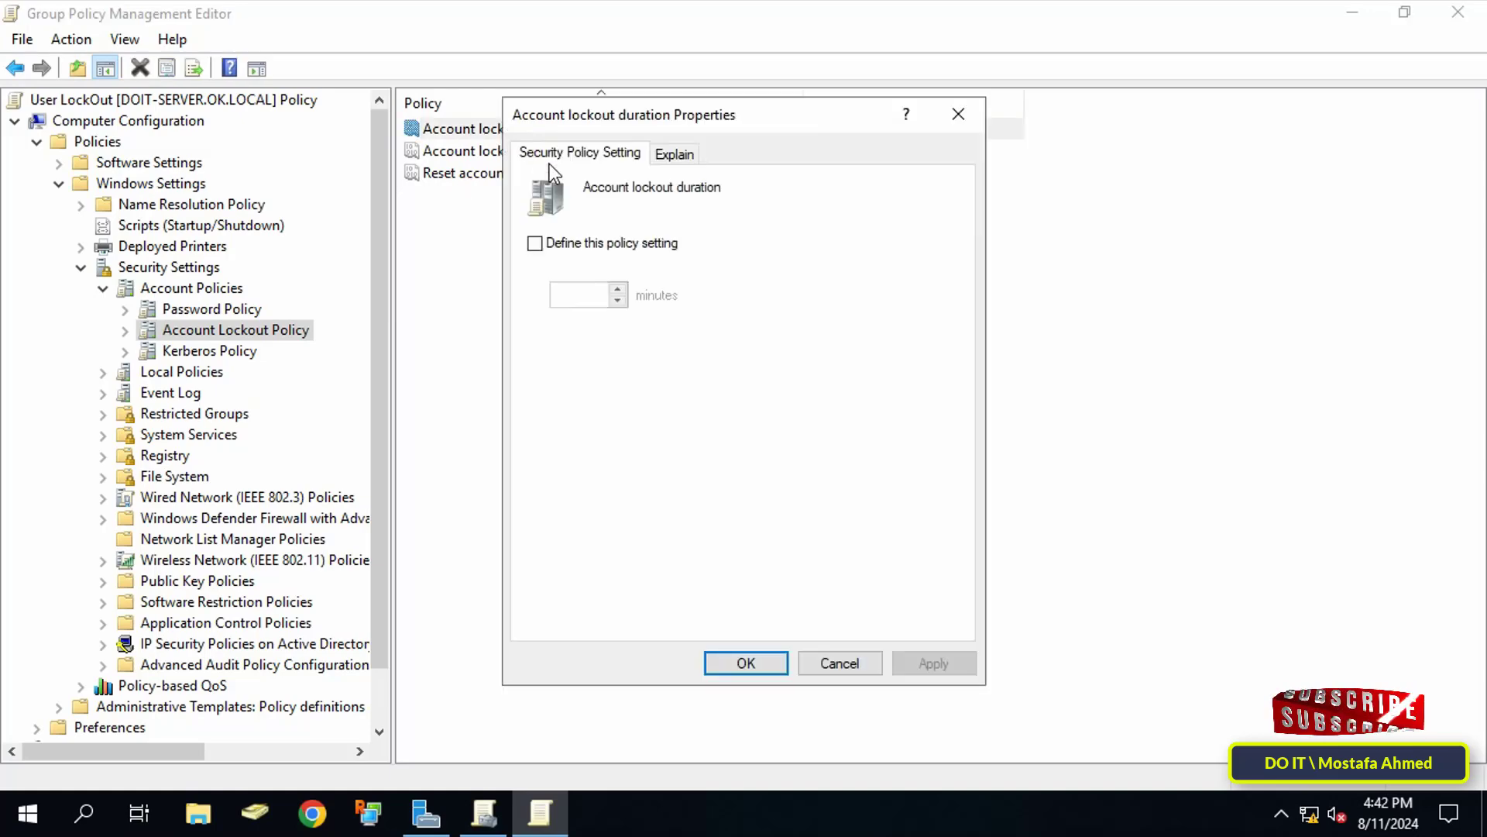
mouse_move(787, 387)
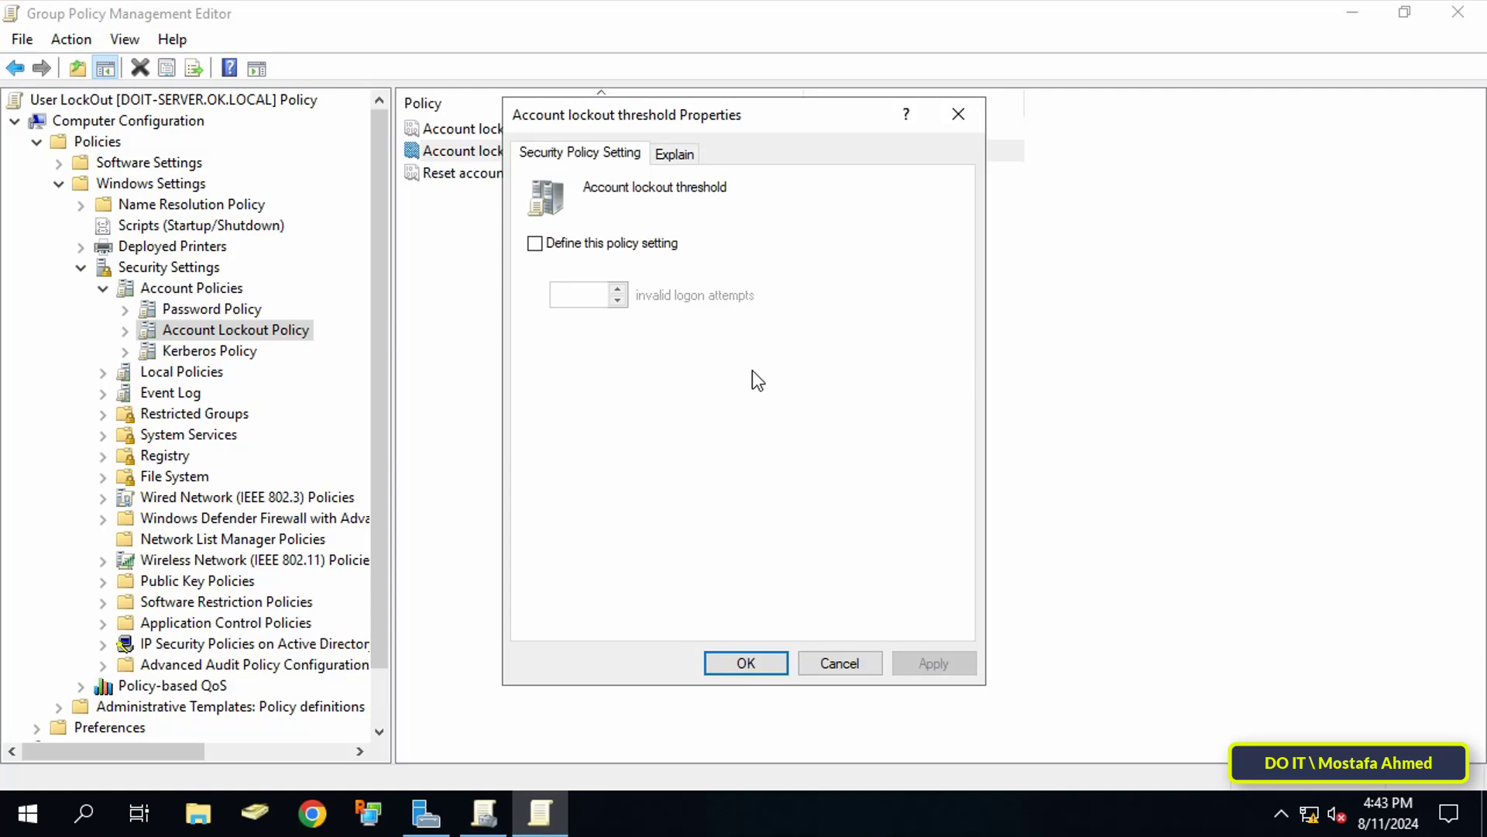
mouse_move(745, 403)
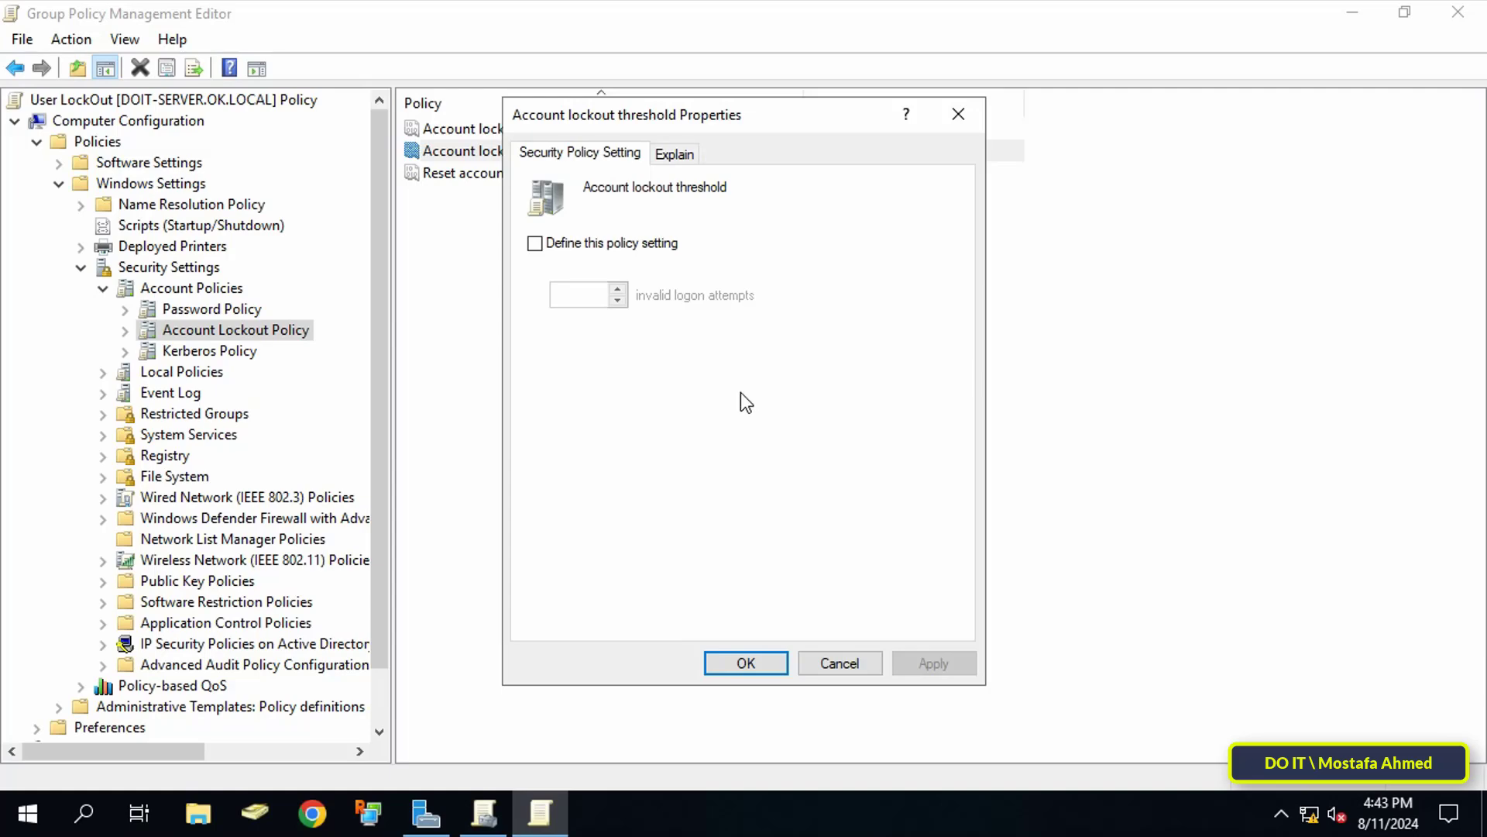
mouse_move(742, 412)
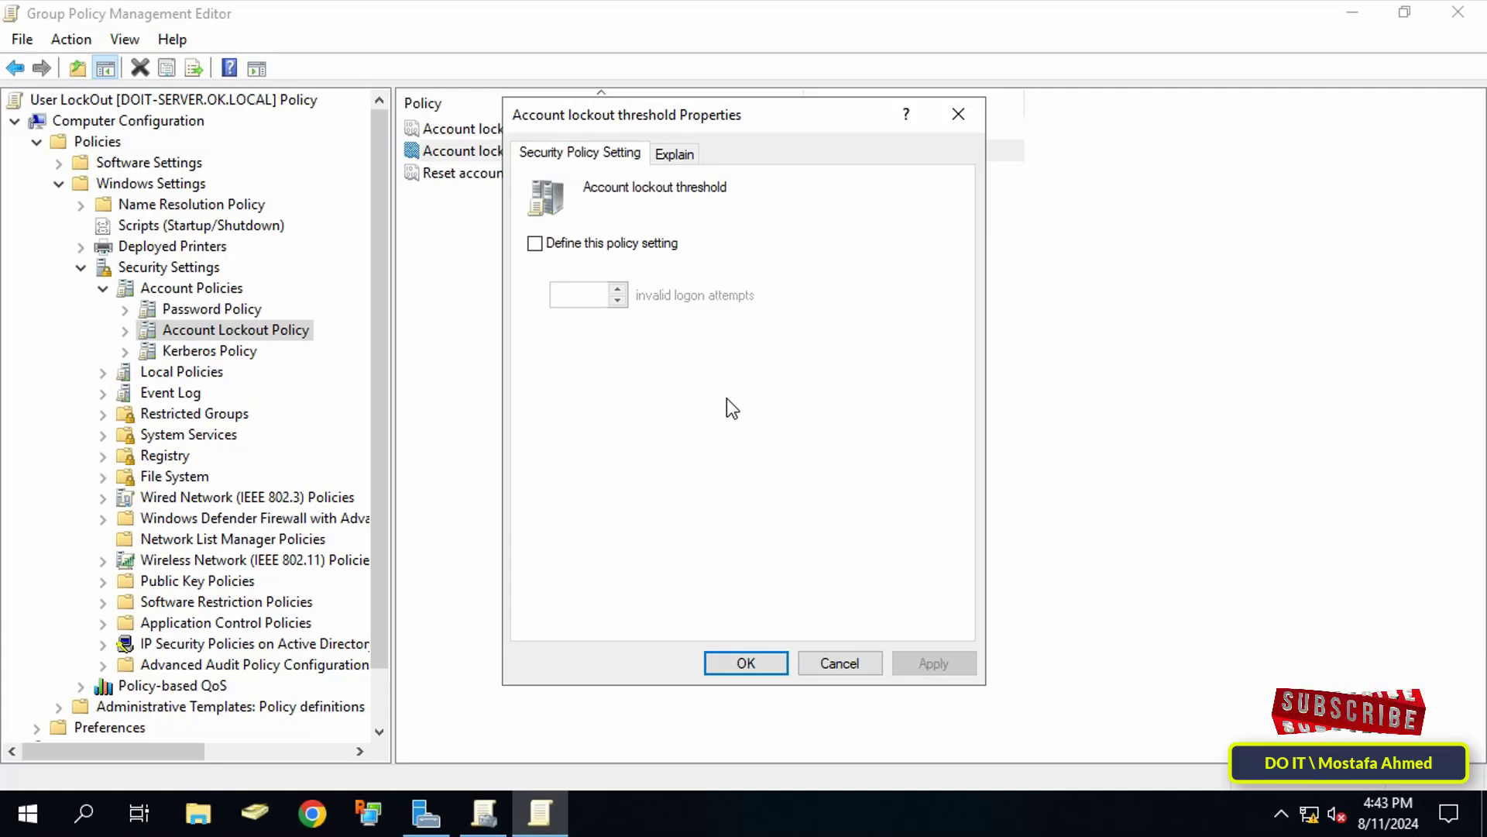
mouse_move(849, 618)
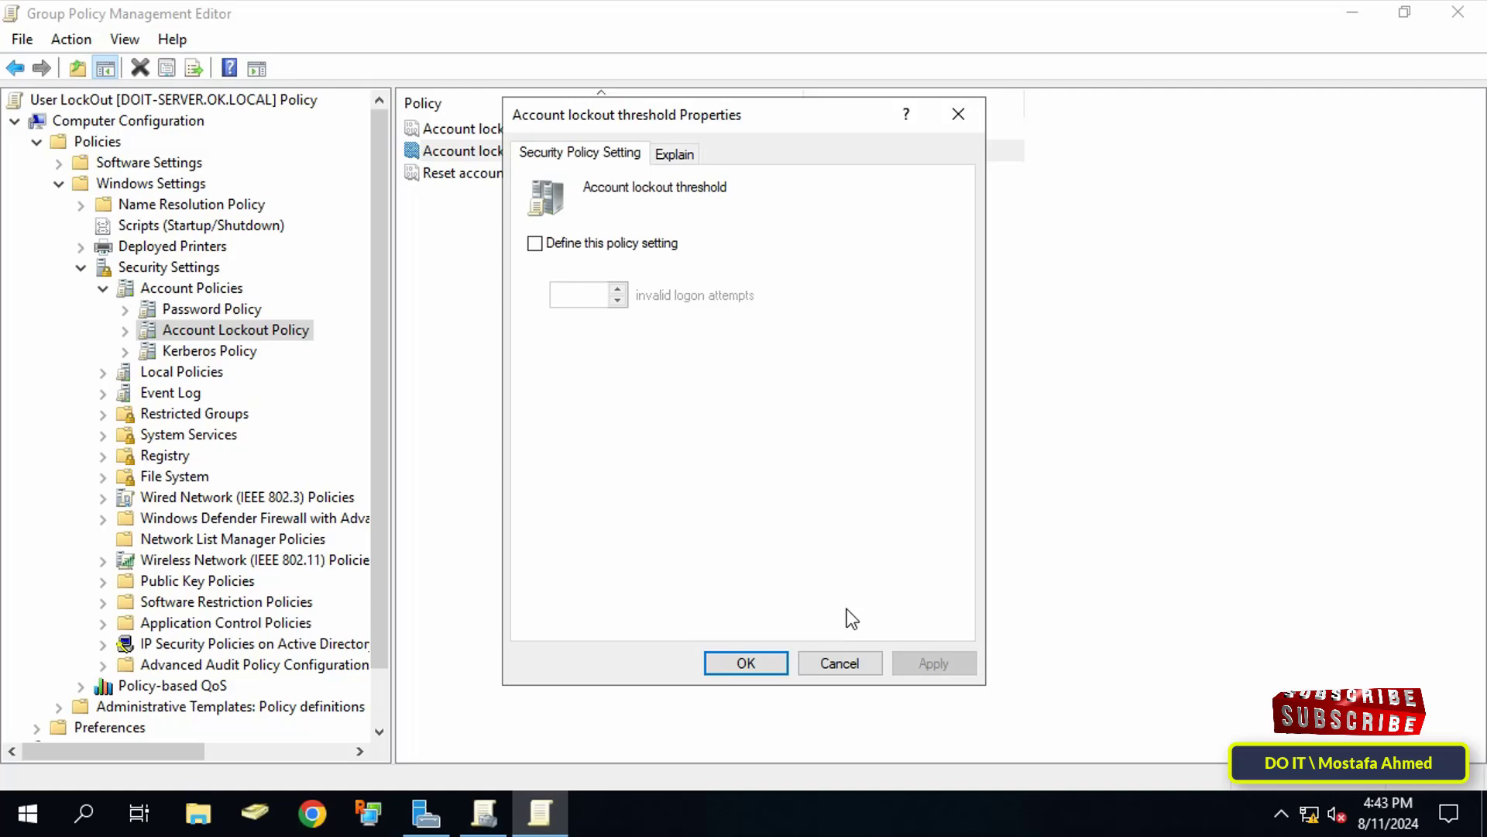
left_click(838, 662)
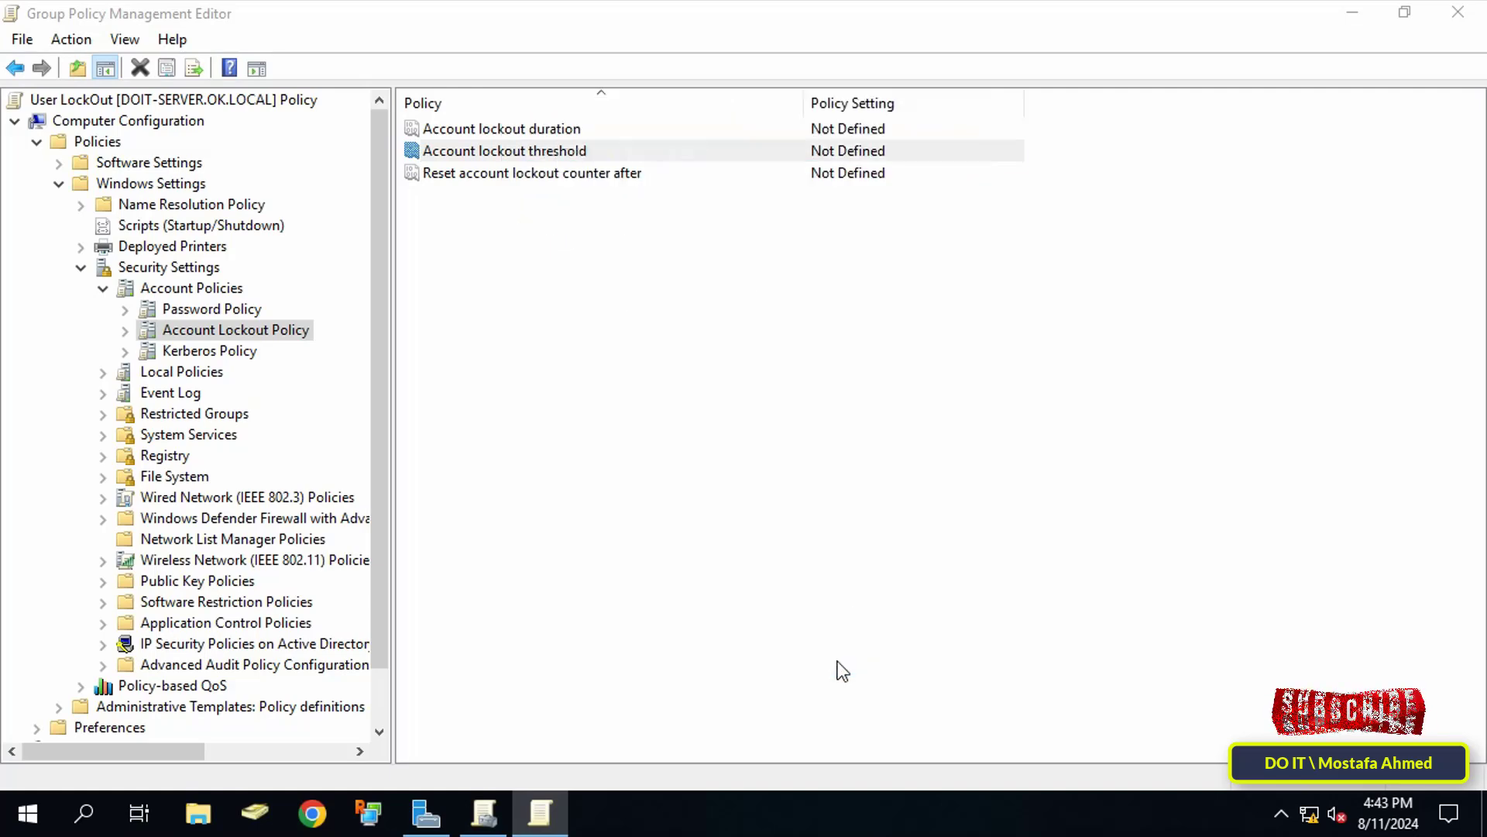
double_click(532, 172)
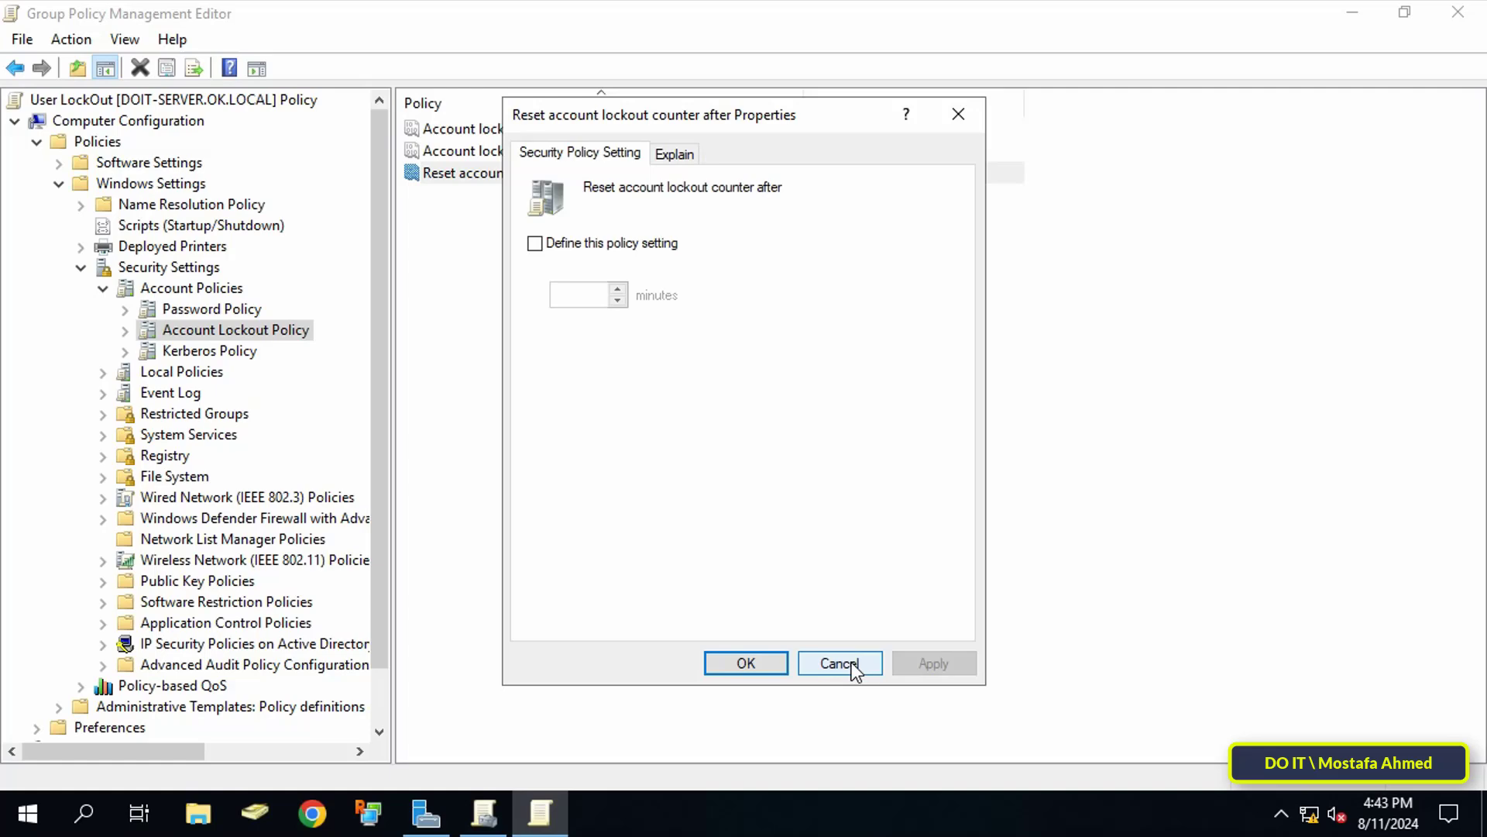
left_click(839, 662)
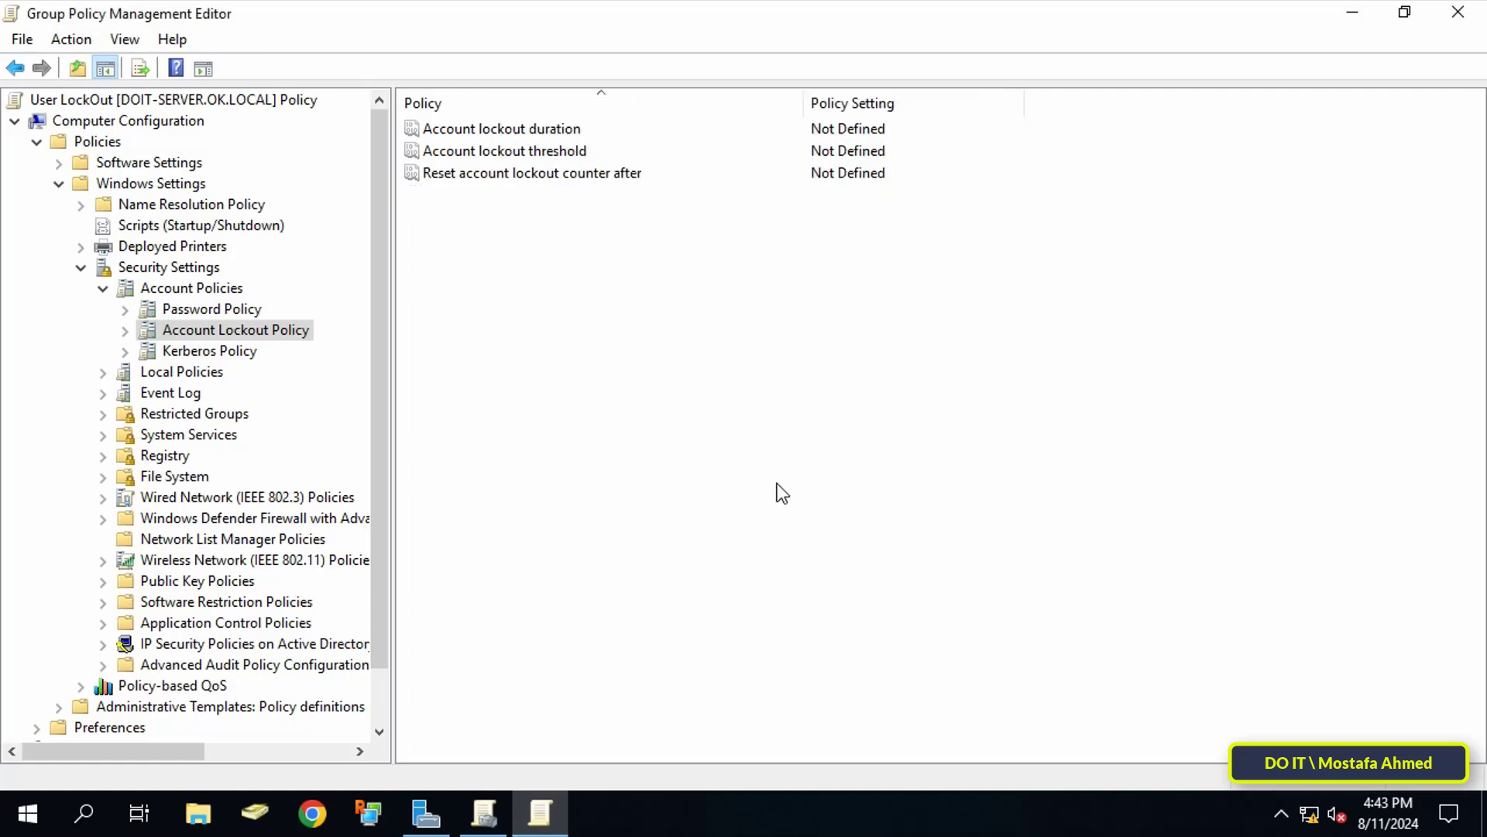
mouse_move(760, 436)
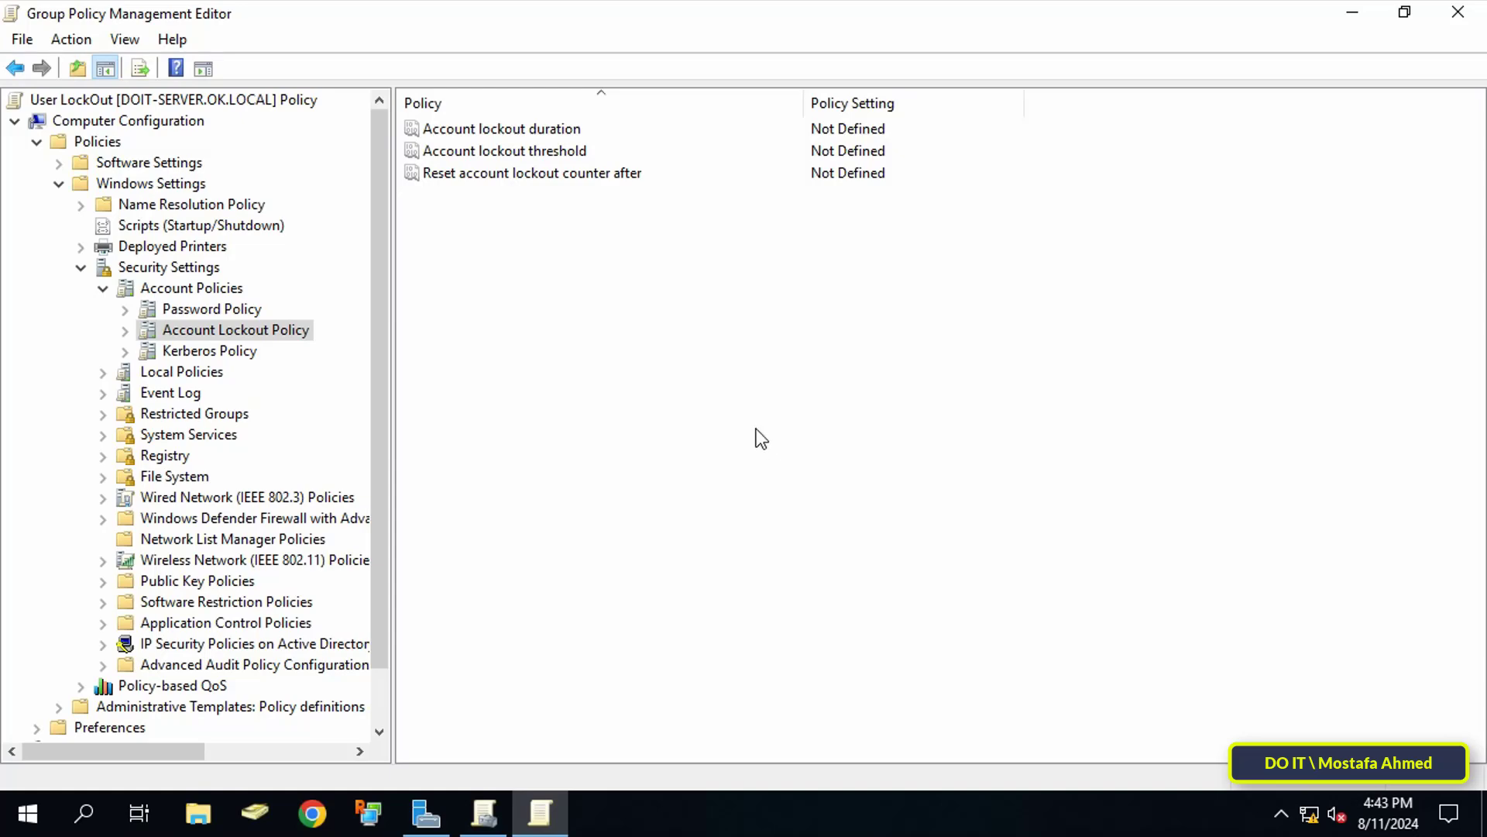
mouse_move(664, 233)
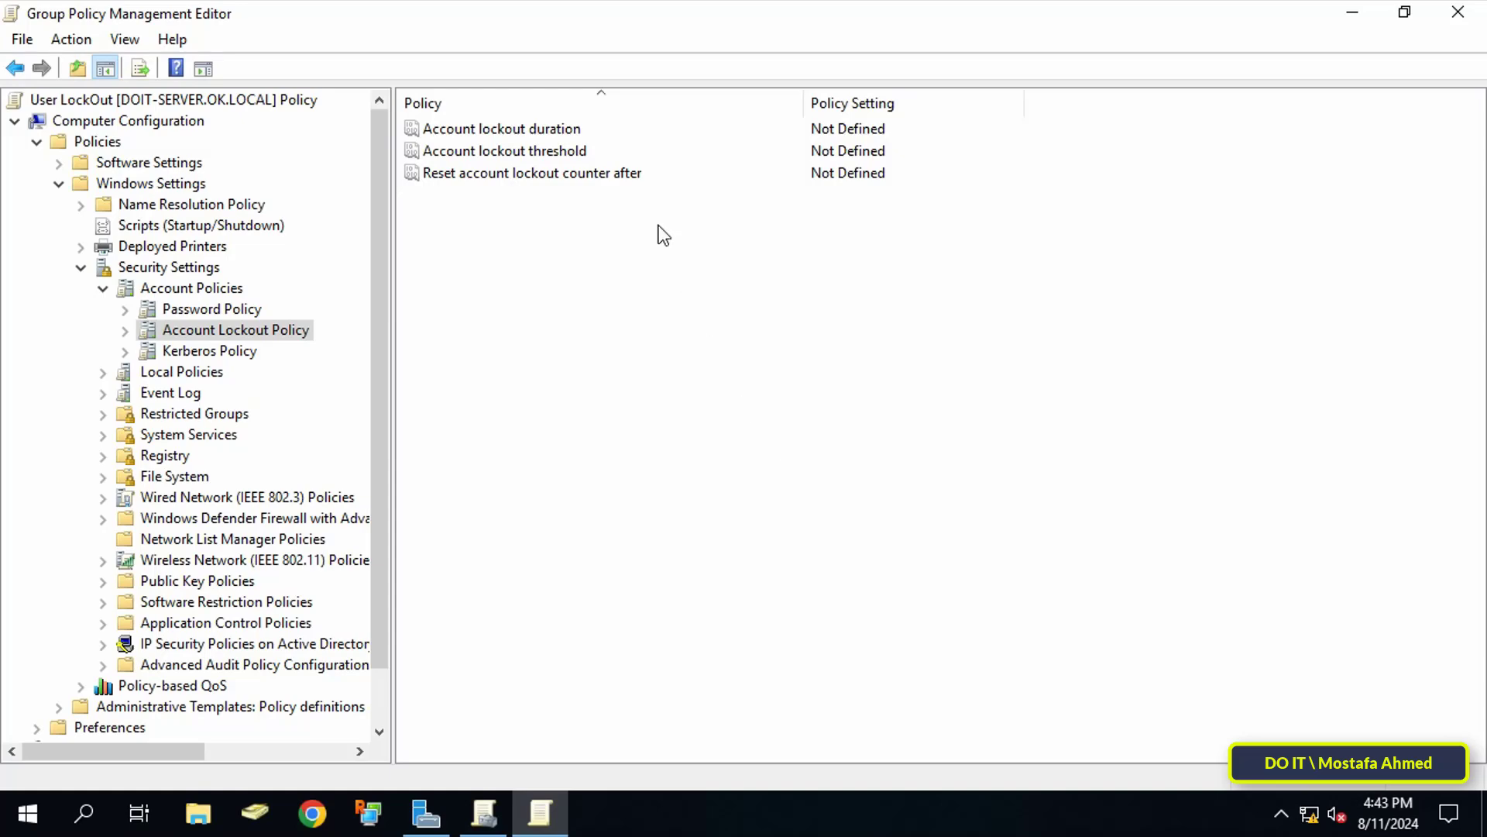
mouse_move(621, 162)
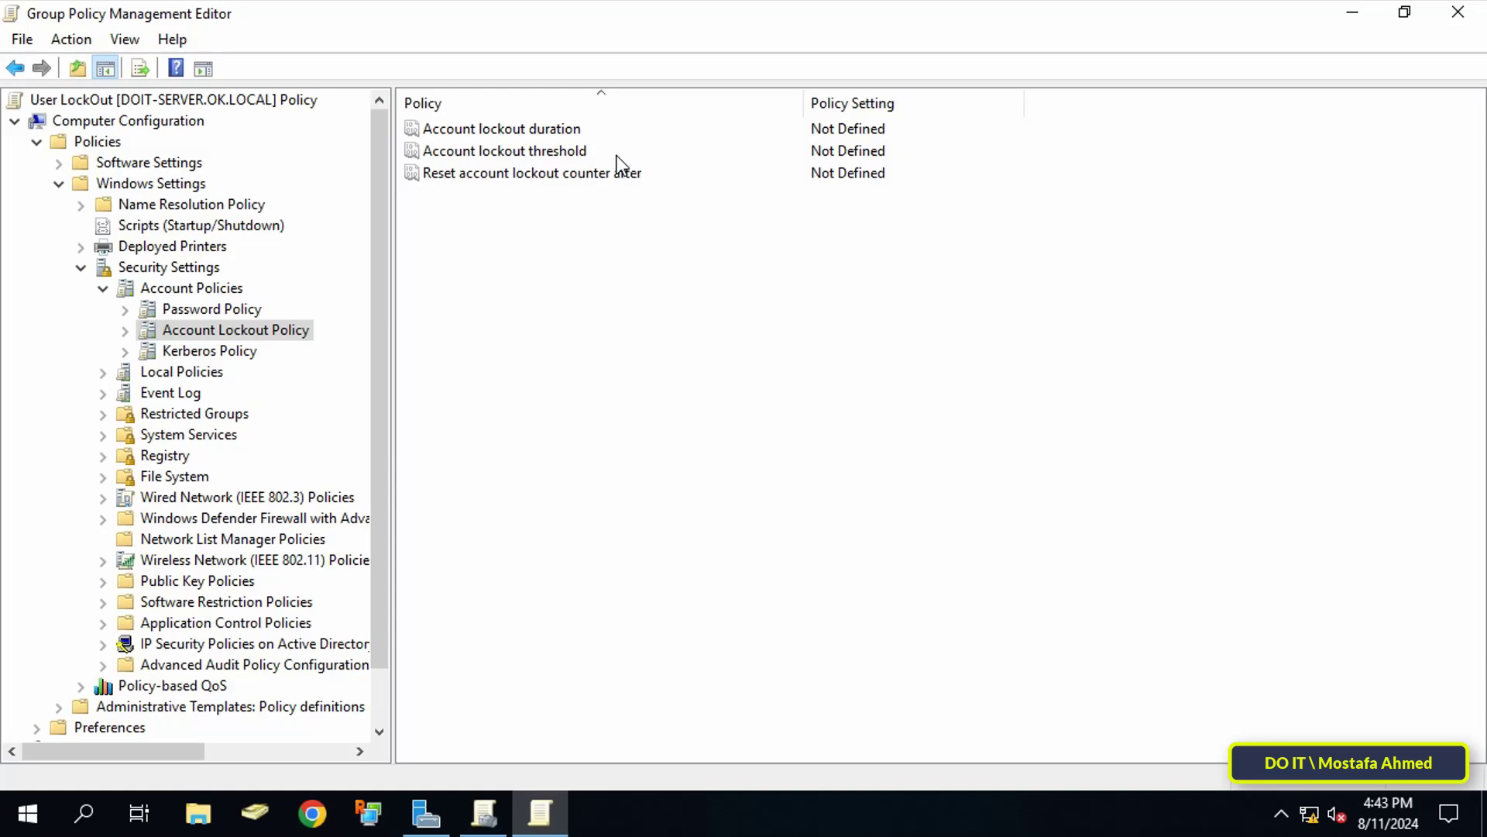
mouse_move(615, 161)
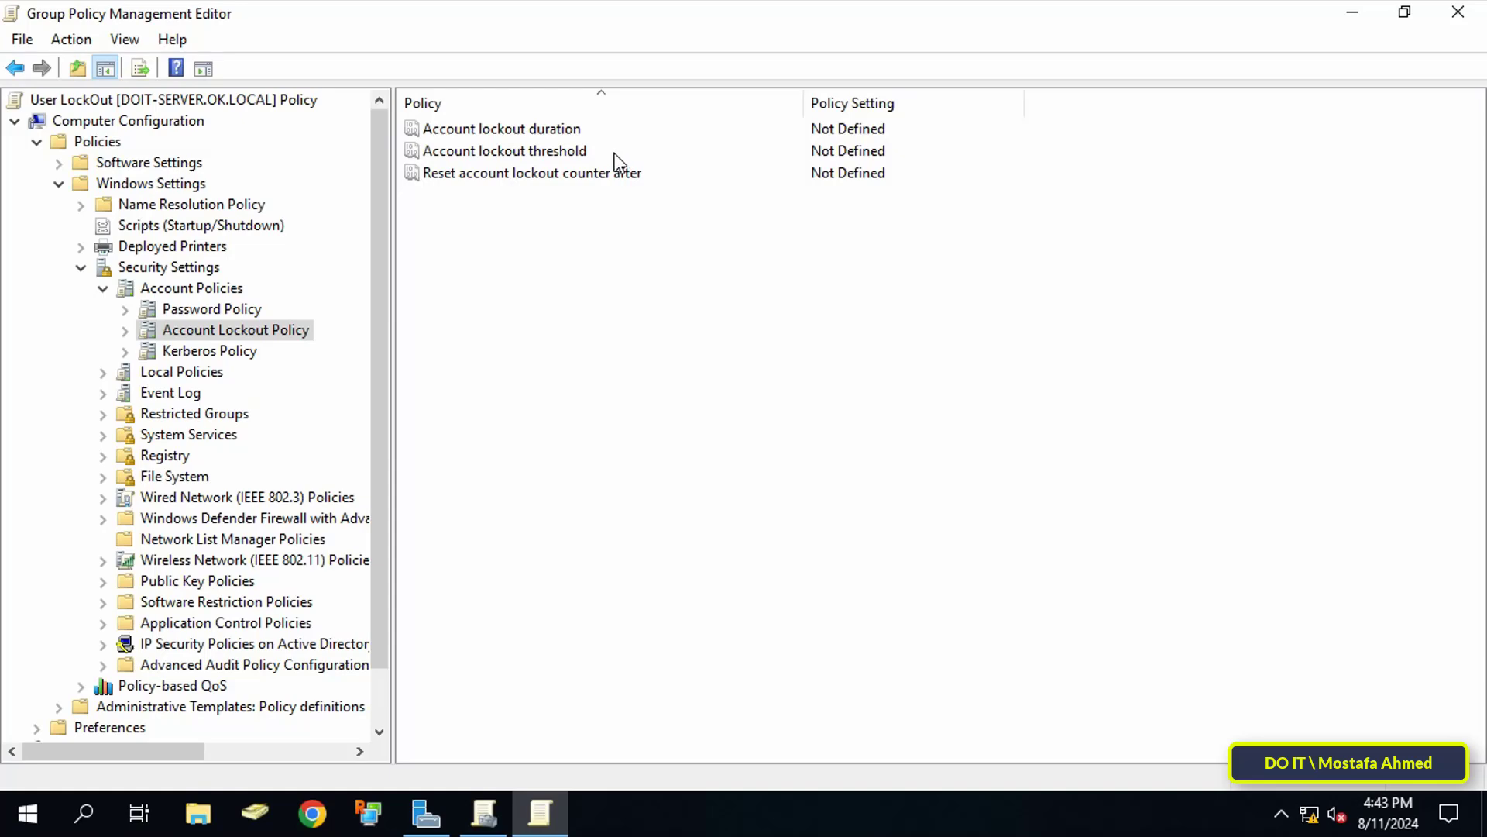
Define the lockout threshold as 3 invalid attempts, accepting the suggested 30-minute duration and reset
double_click(505, 150)
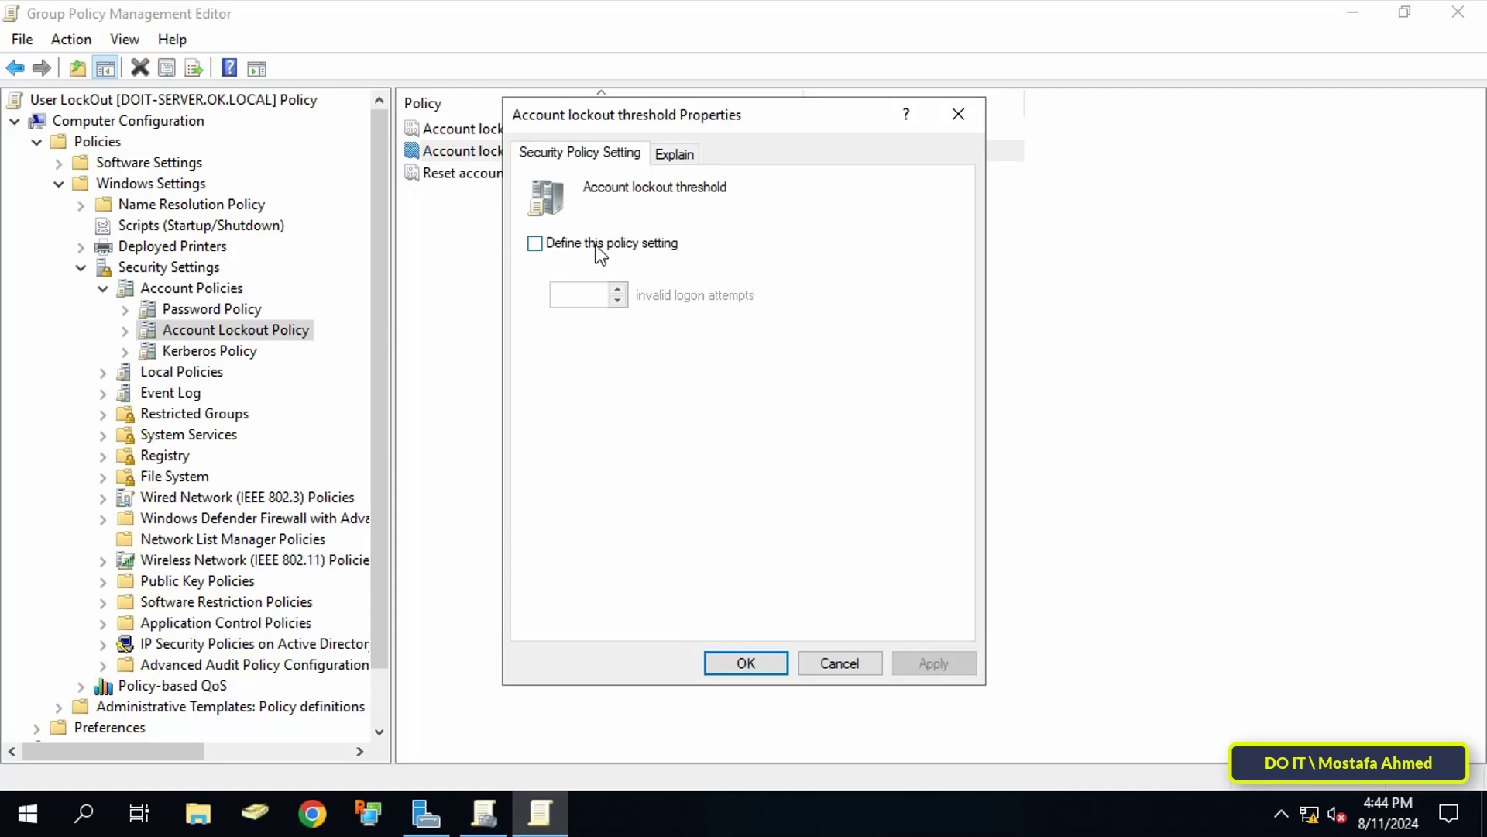
left_click(534, 244)
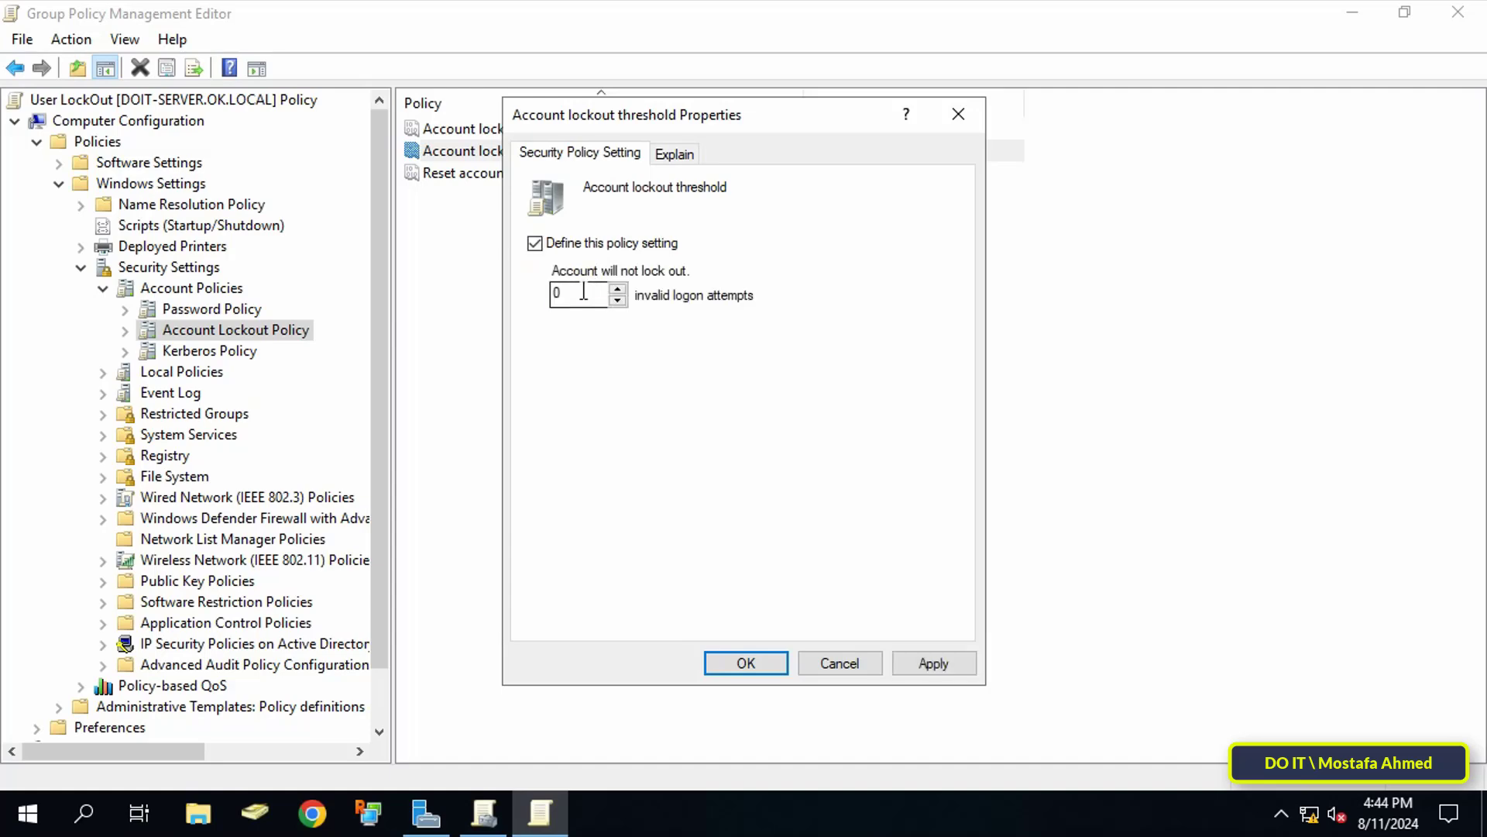
triple_click(571, 293)
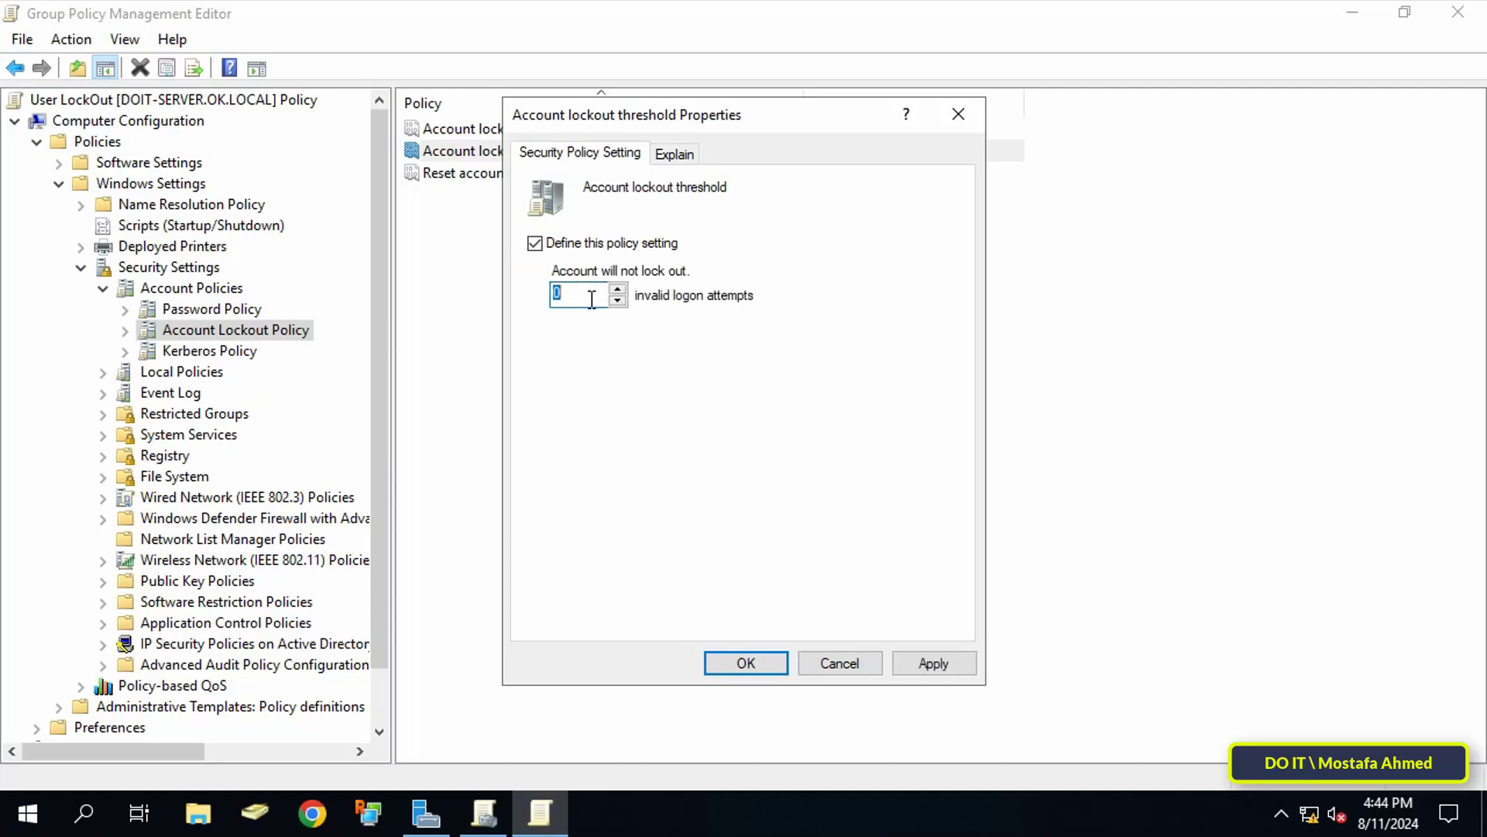
type("3")
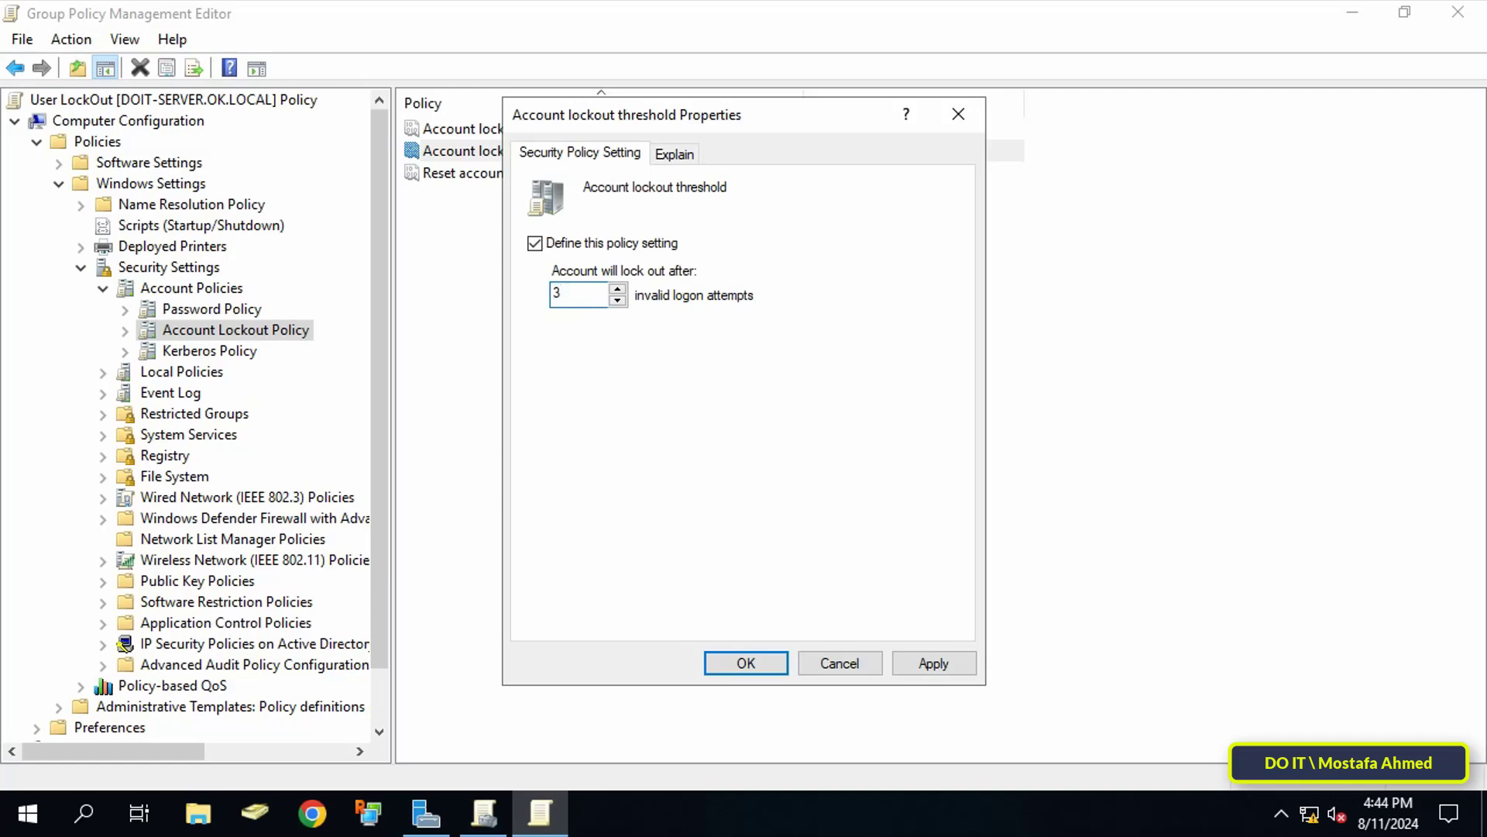
left_click(933, 661)
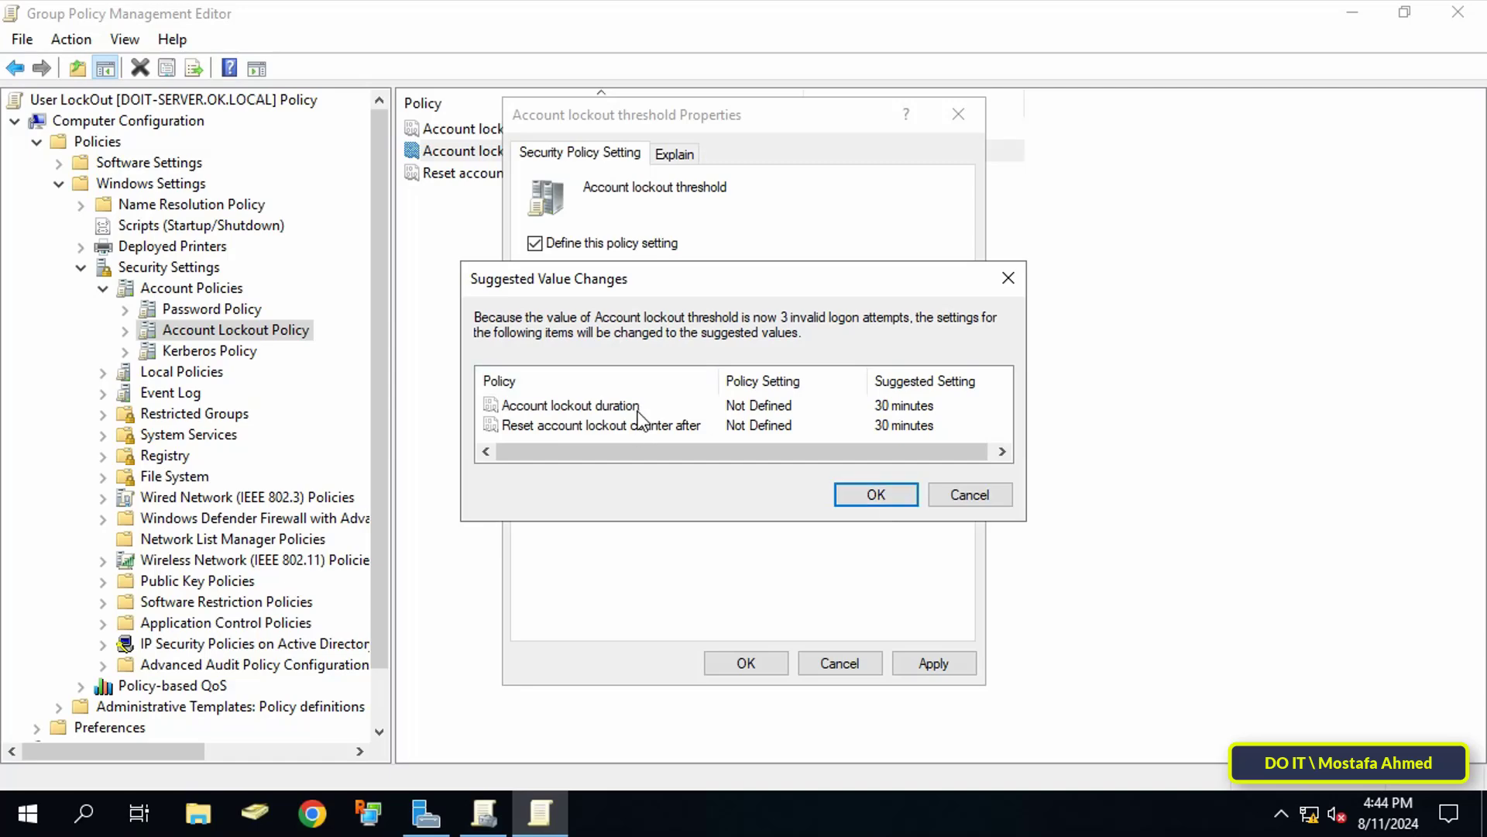
left_click(874, 494)
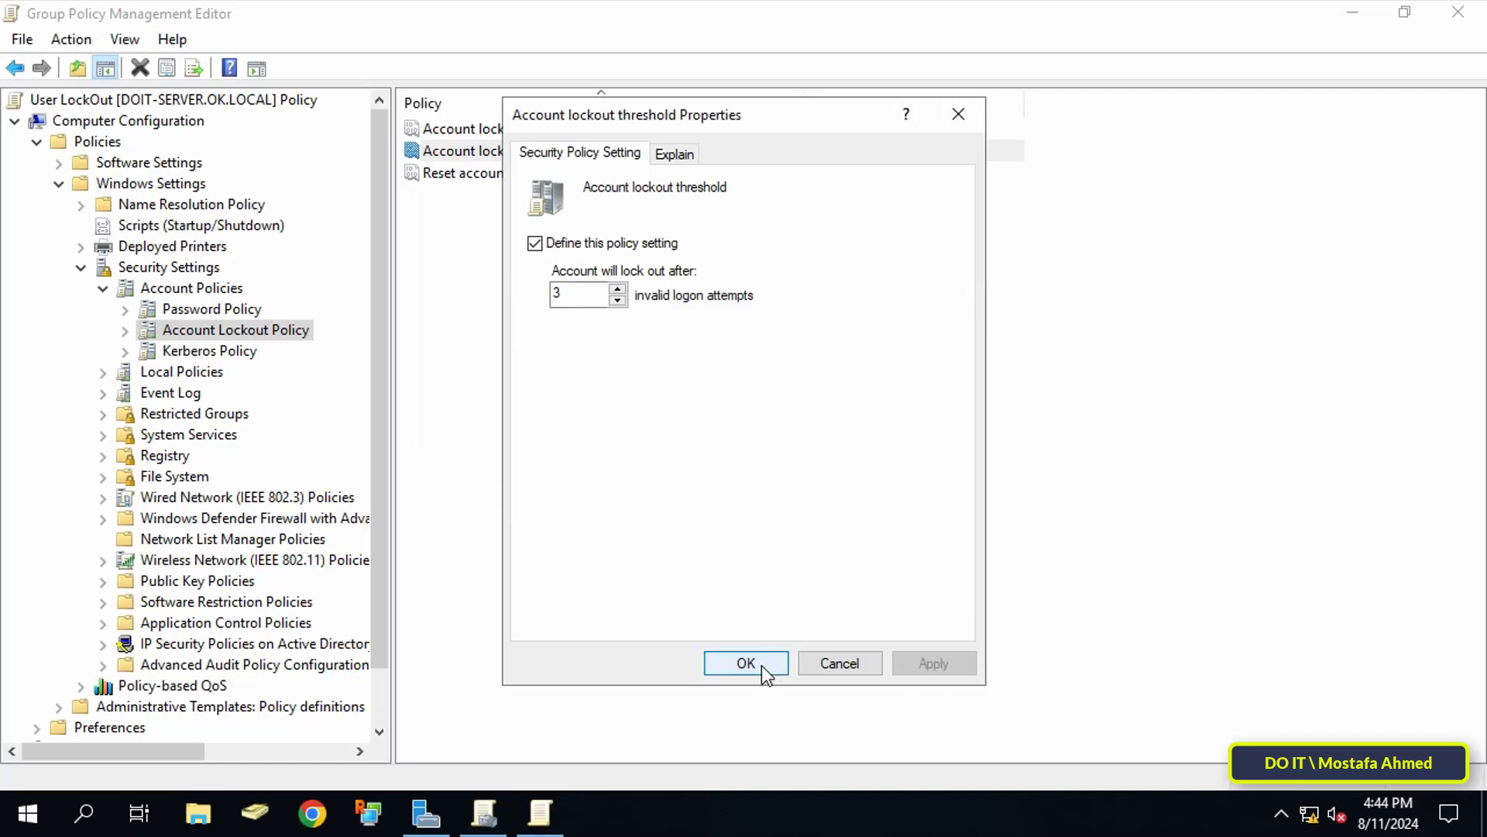
left_click(745, 662)
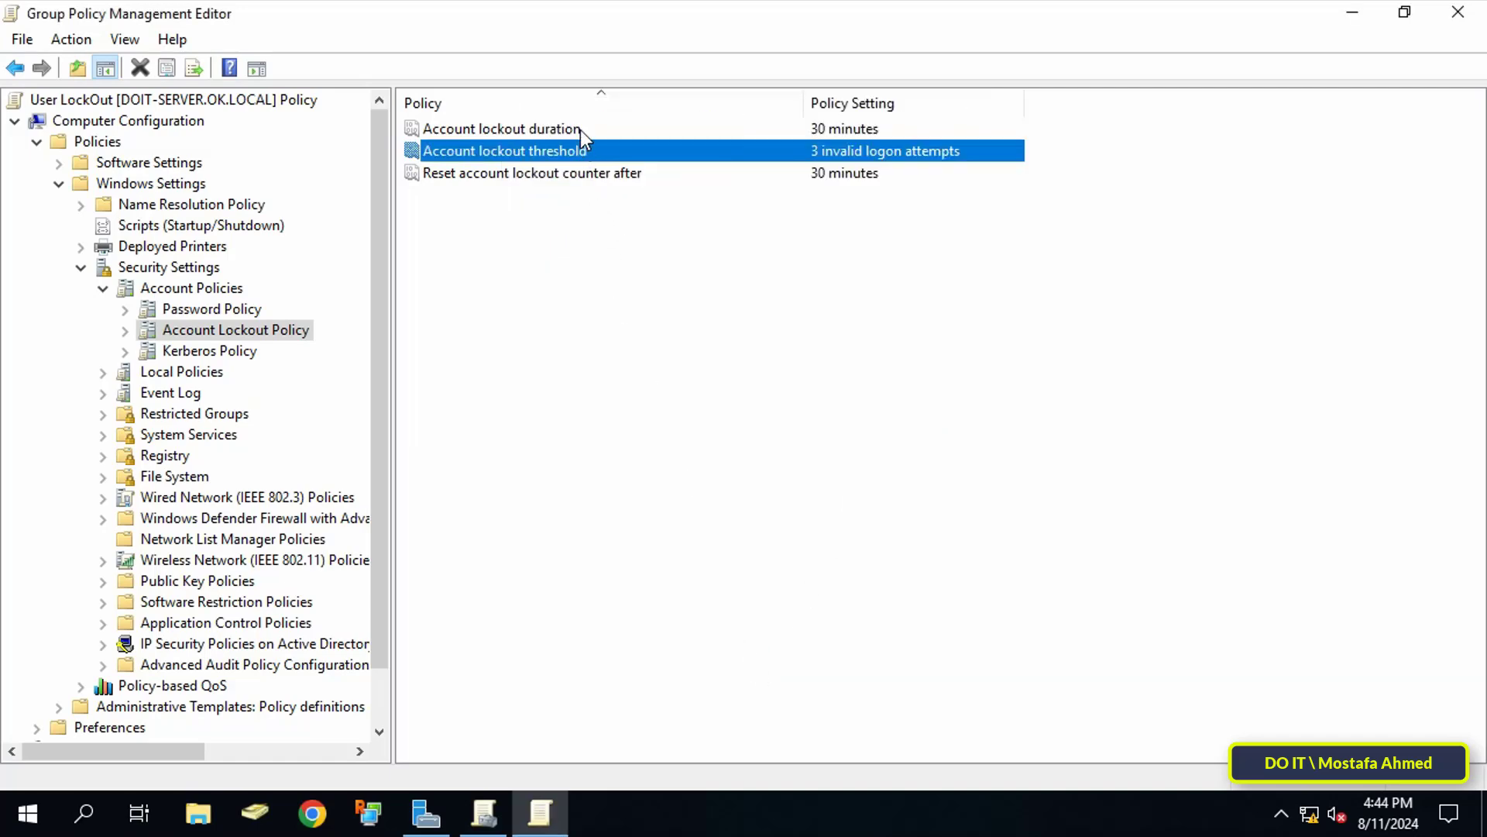
Change the lockout duration from 30 to 5 minutes, accepting the 5-minute counter reset
double_click(500, 129)
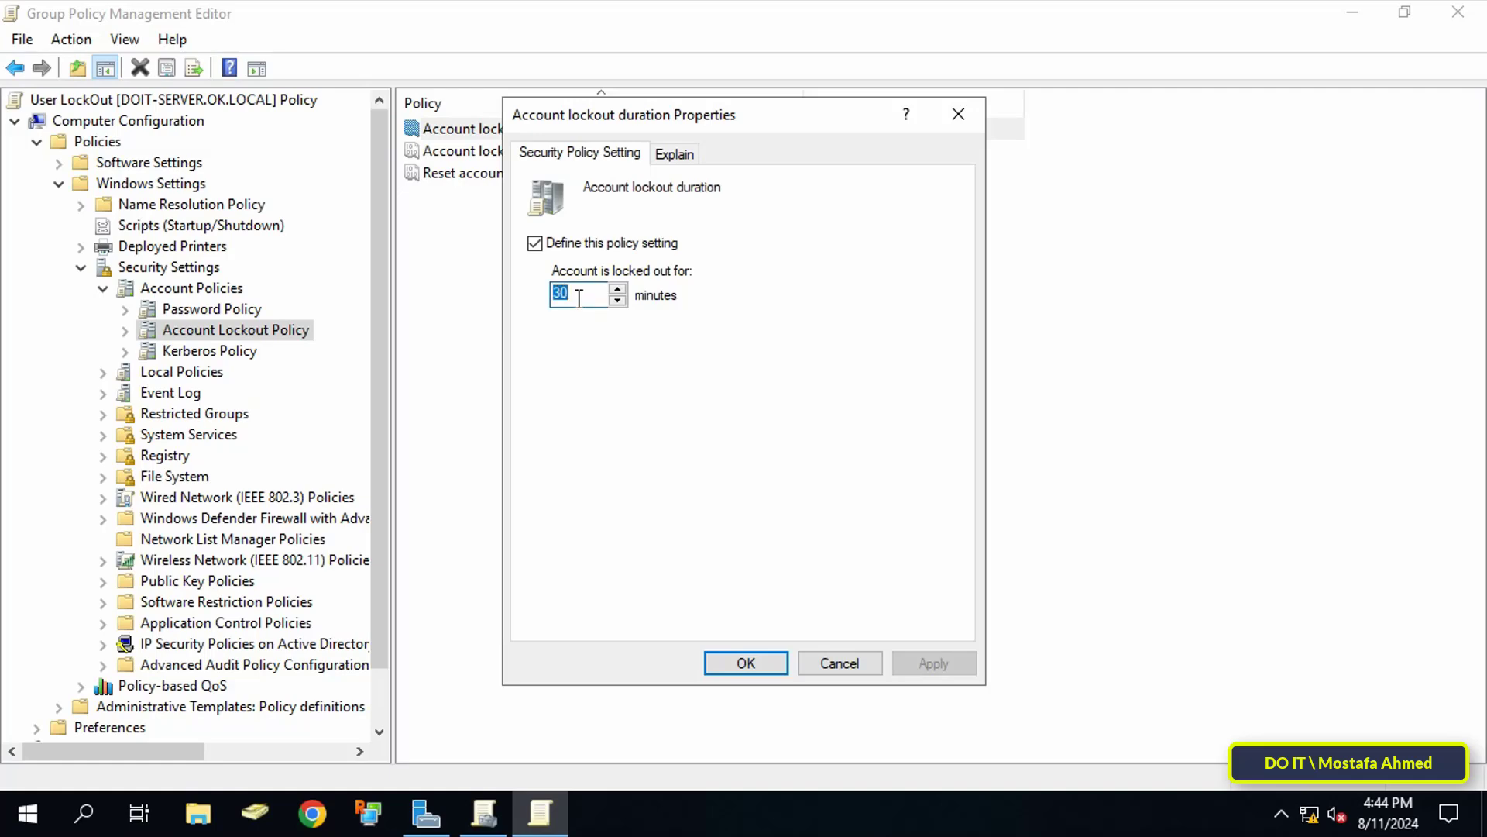
type("5")
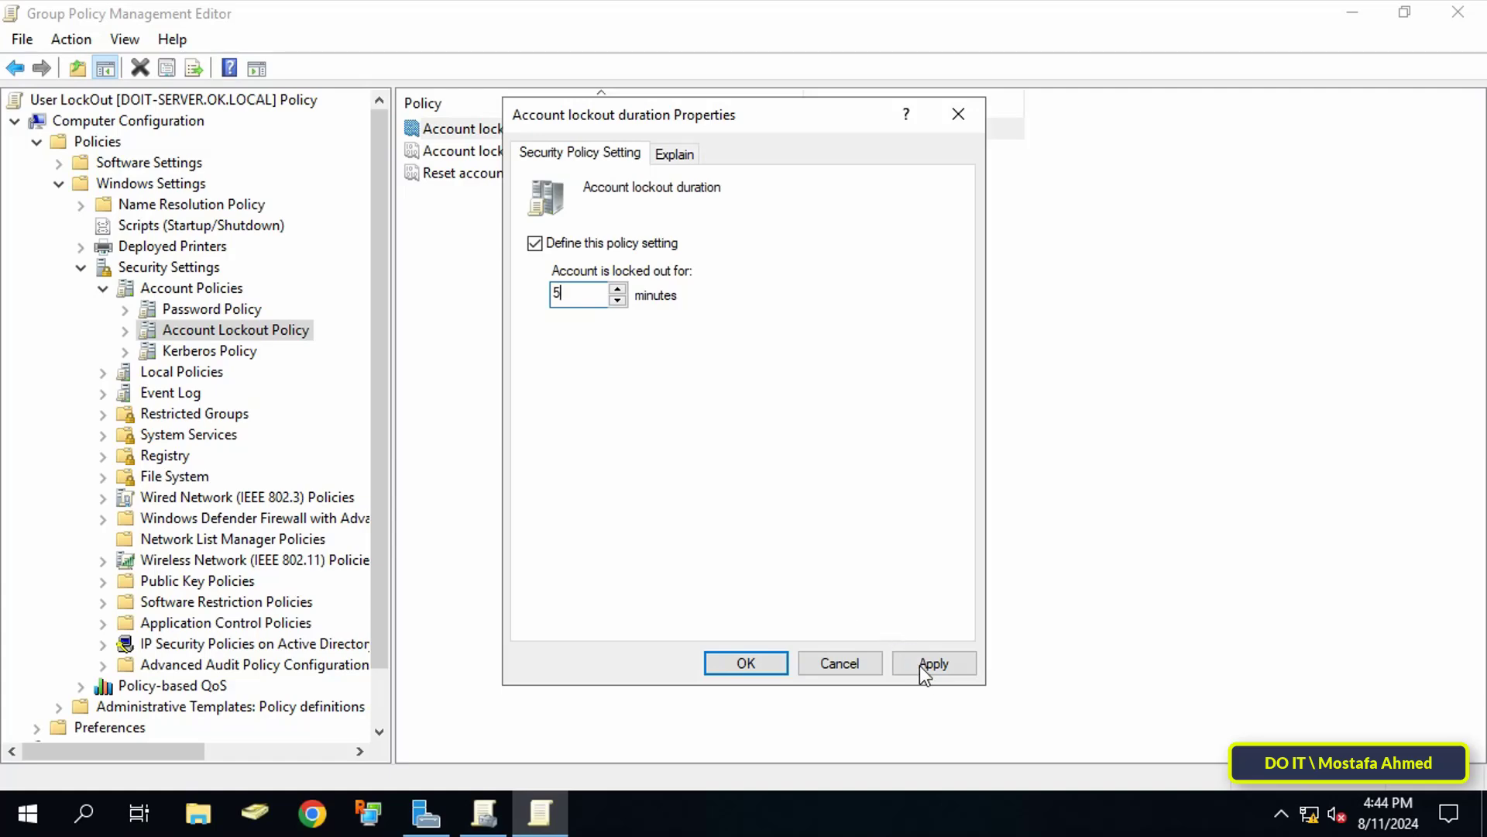
left_click(933, 662)
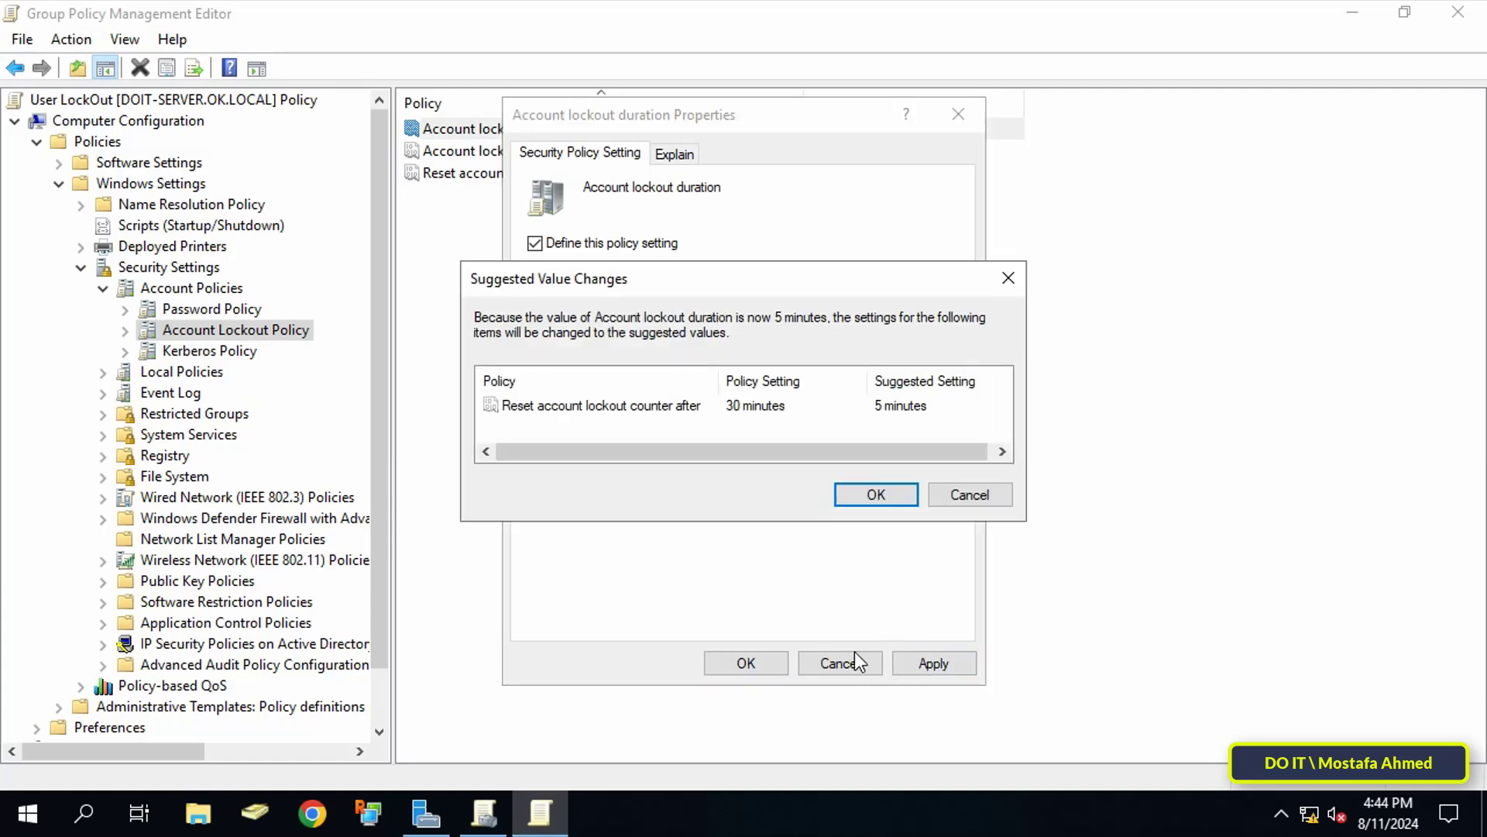
left_click(873, 494)
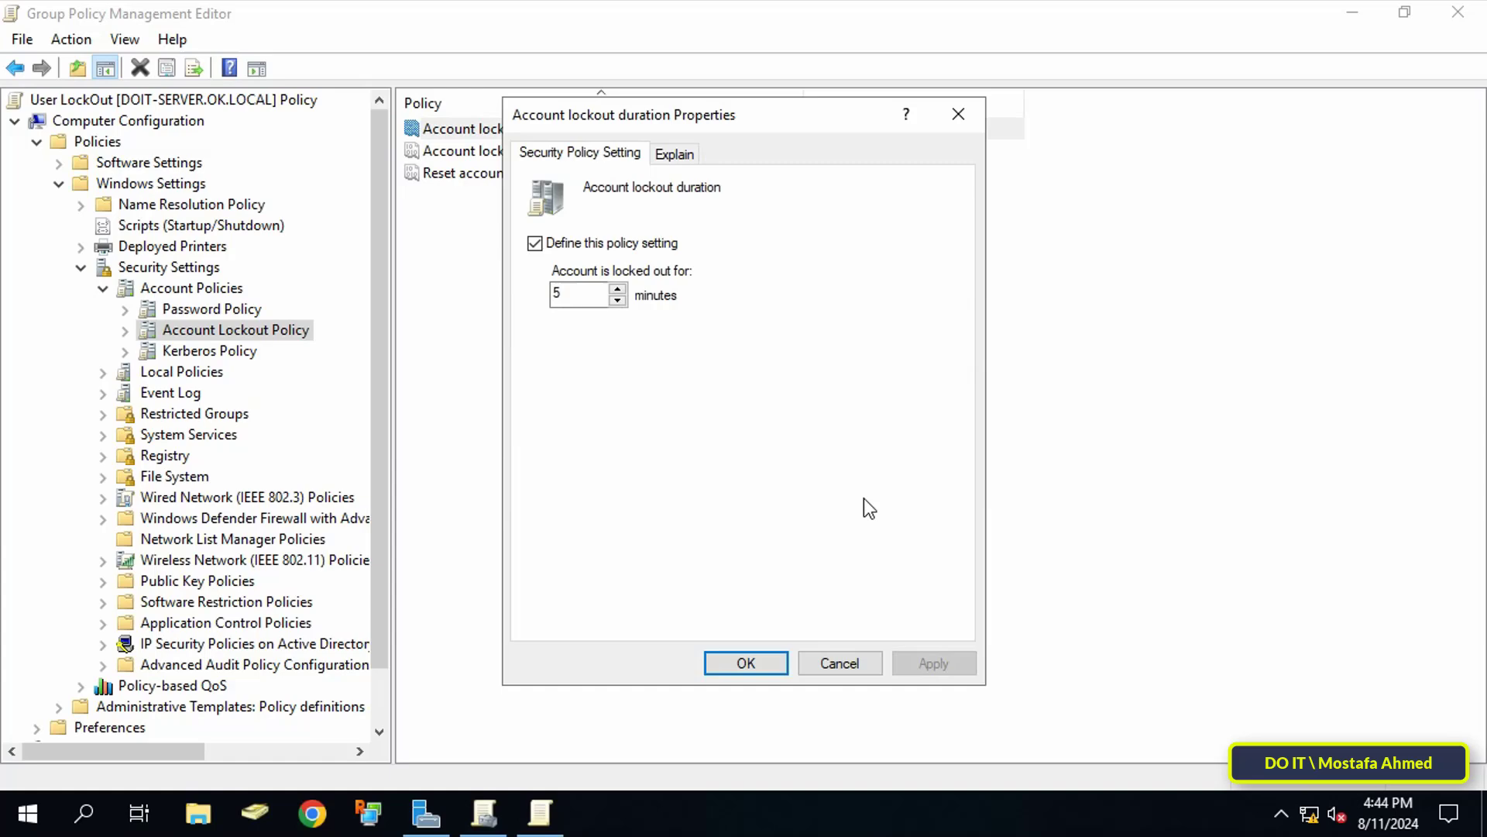
left_click(745, 661)
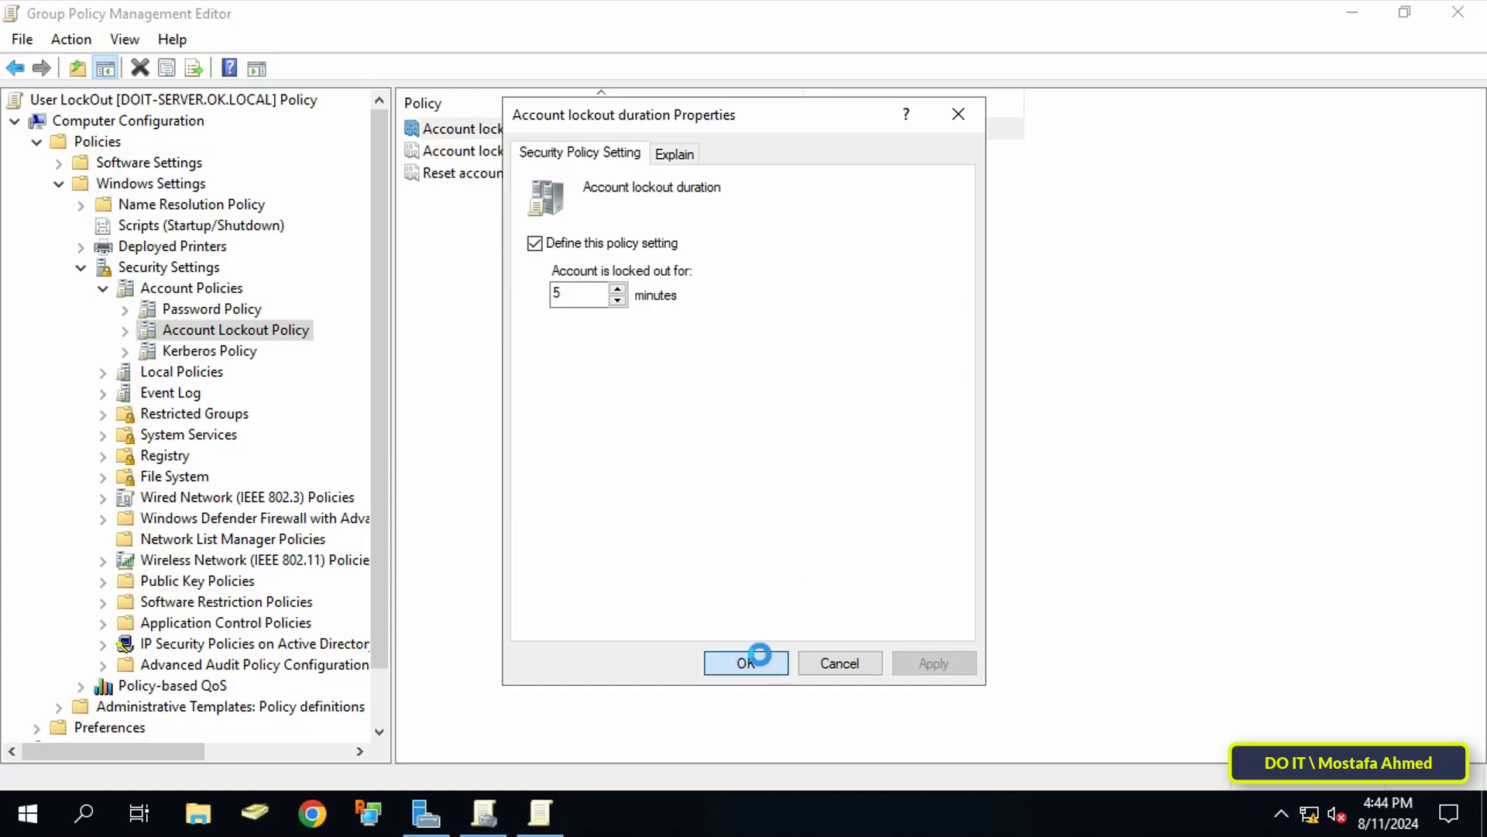
left_click(745, 661)
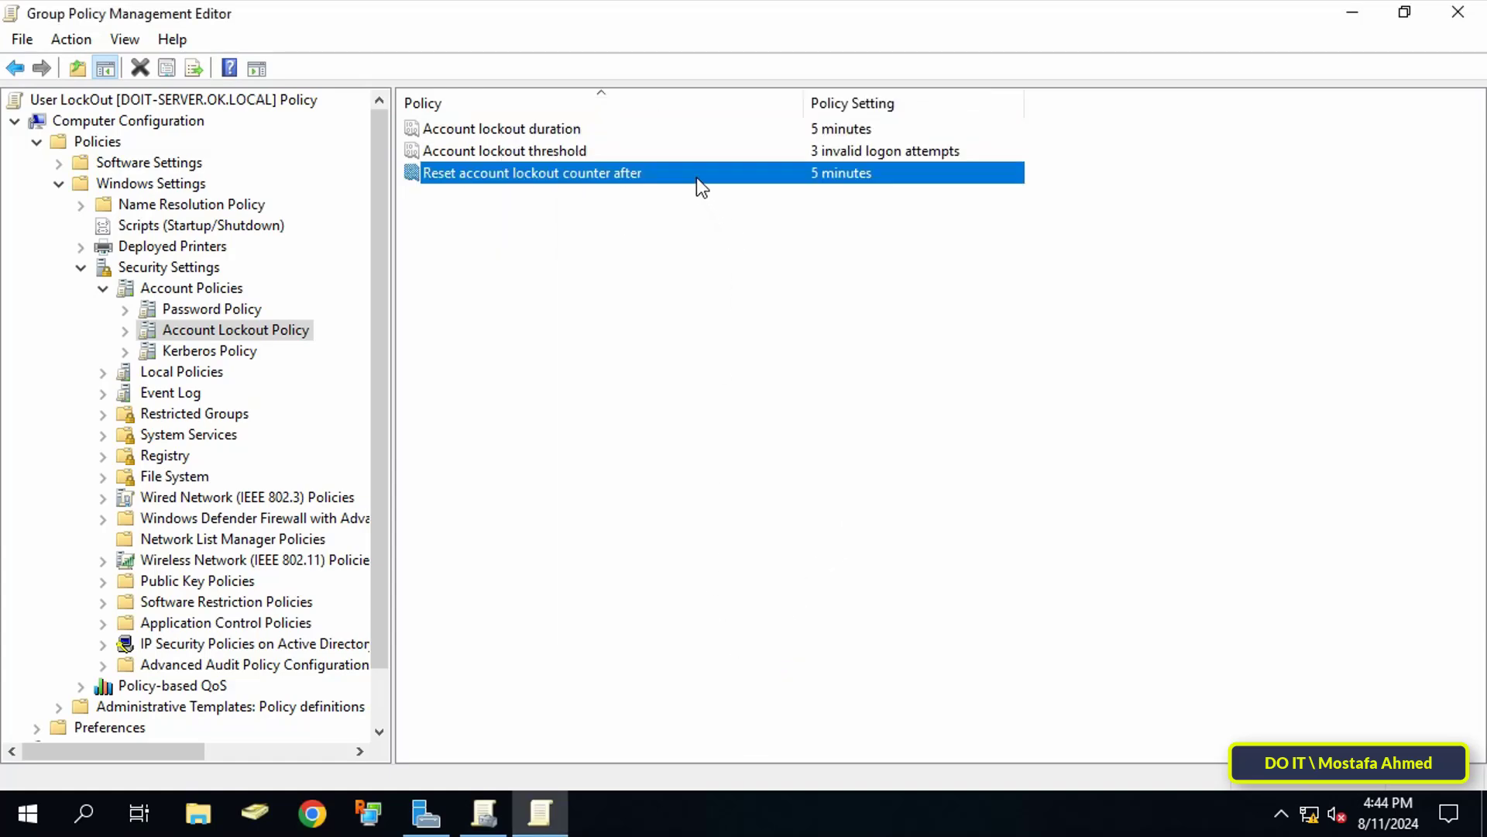
Confirm the 5-minute reset counter setting, then close the tools back to the desktop
double_click(531, 172)
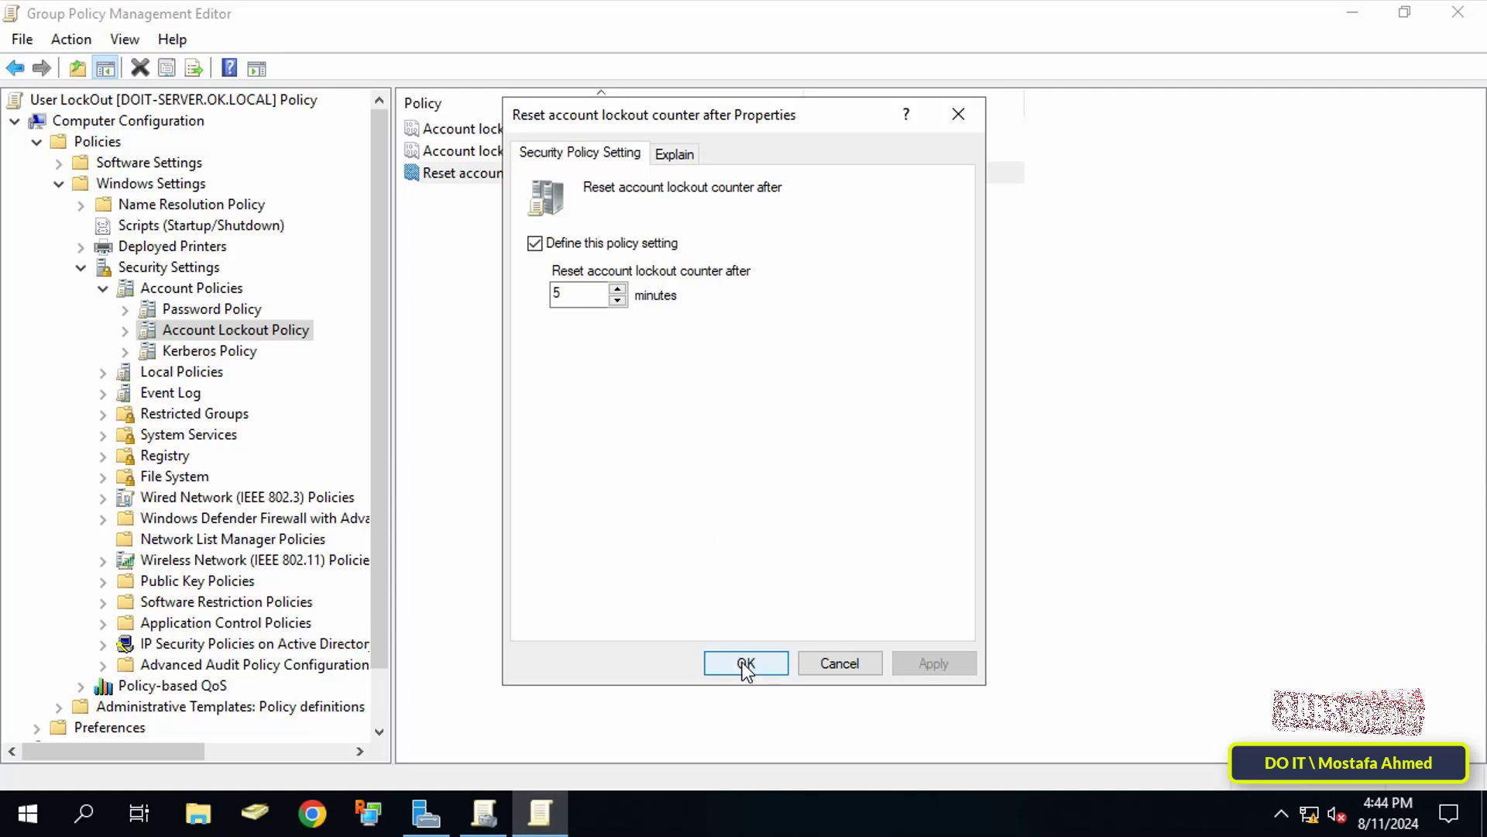
left_click(745, 664)
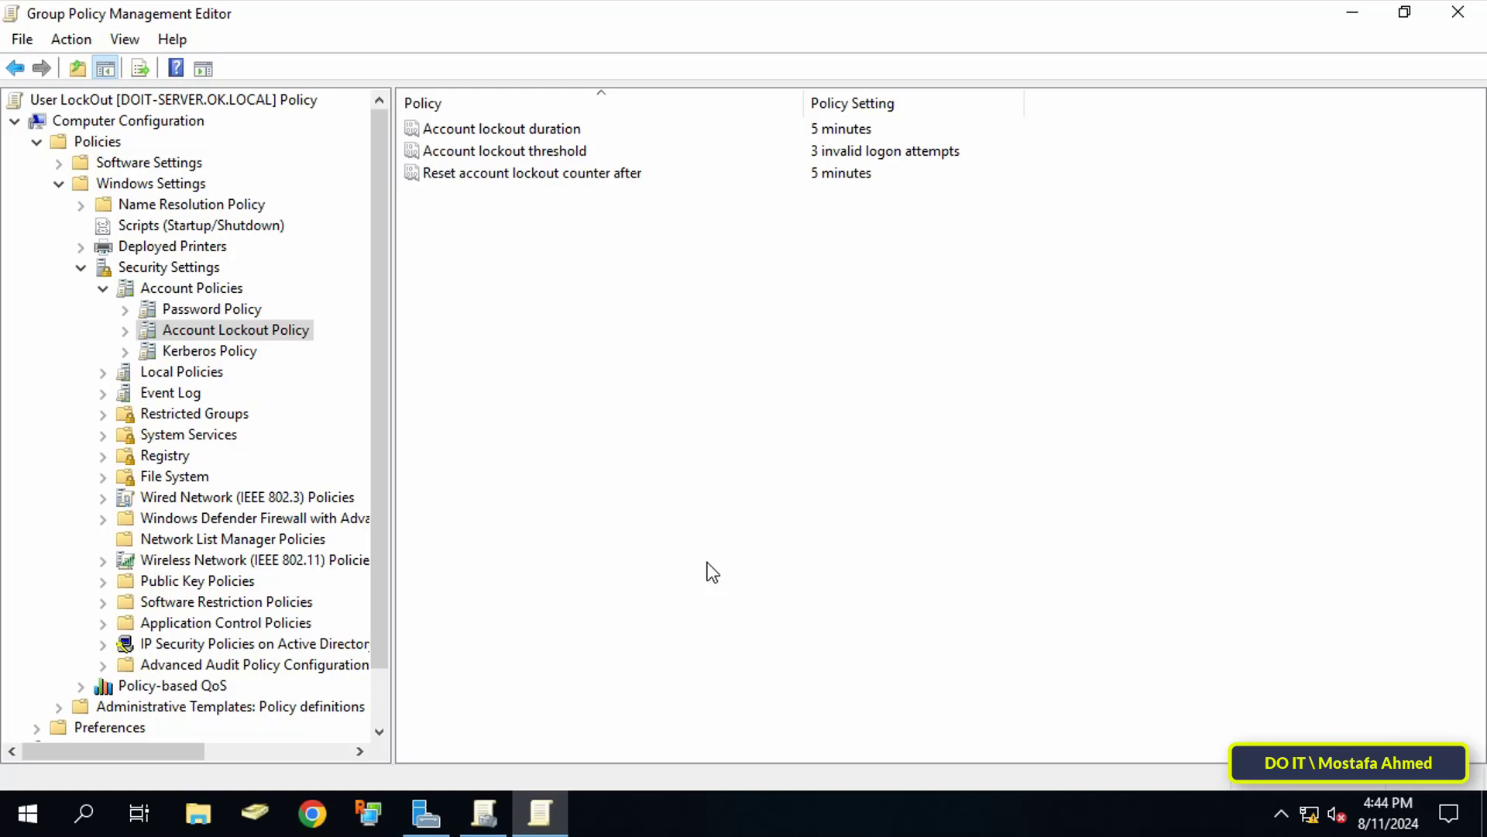
mouse_move(699, 567)
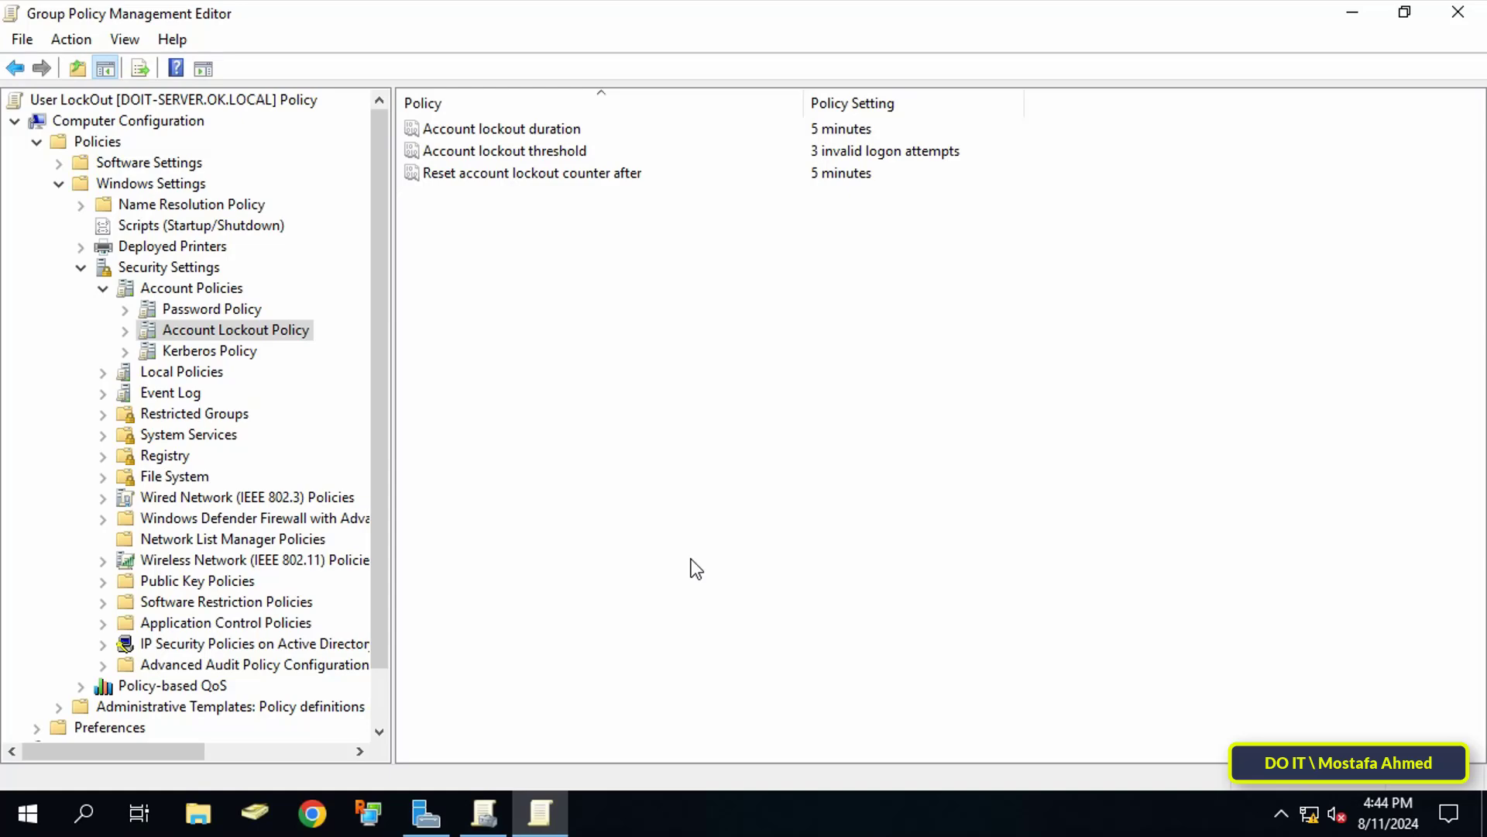
mouse_move(1219, 128)
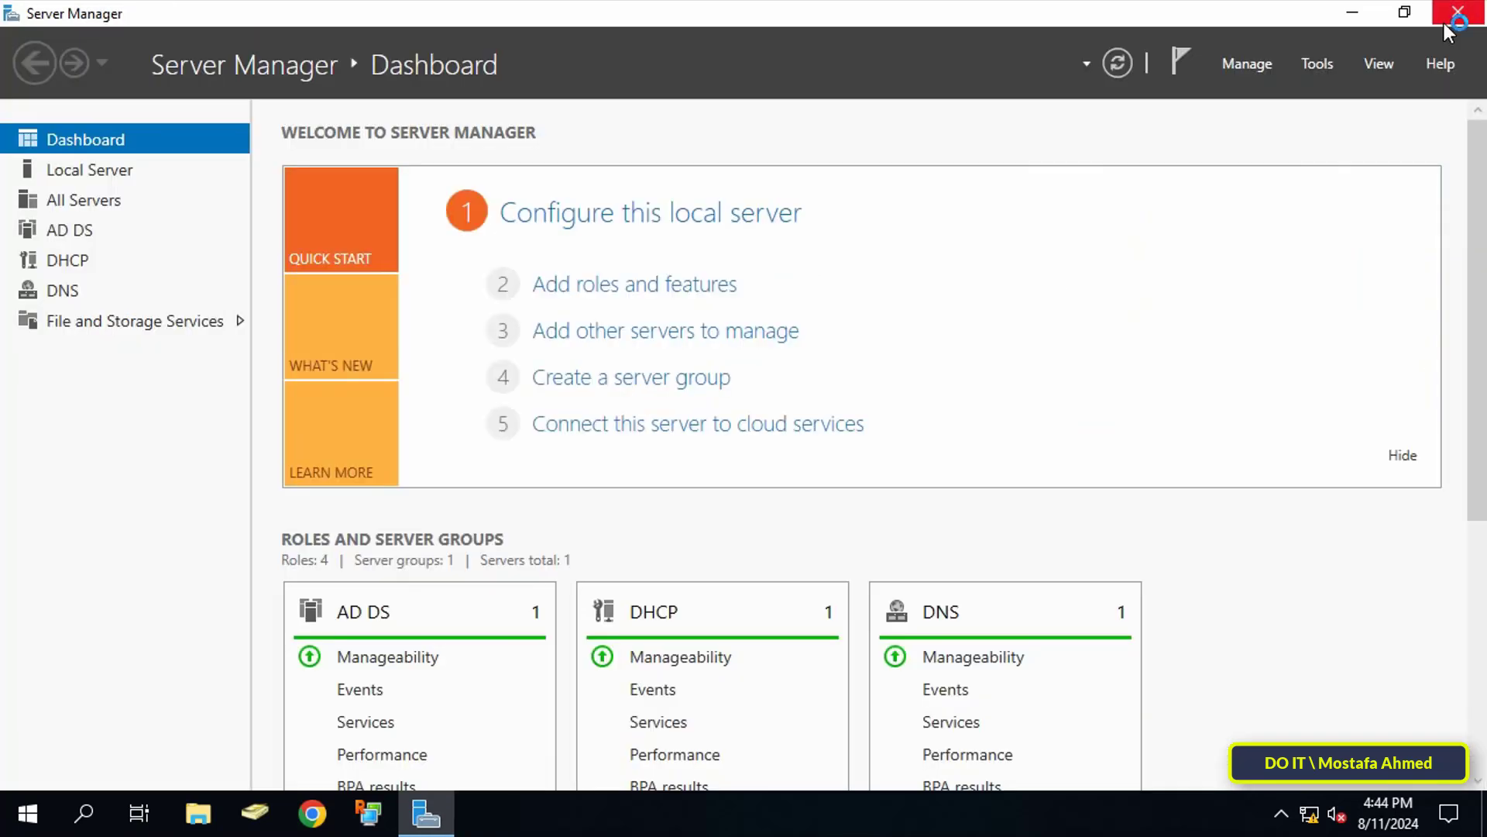
left_click(1460, 14)
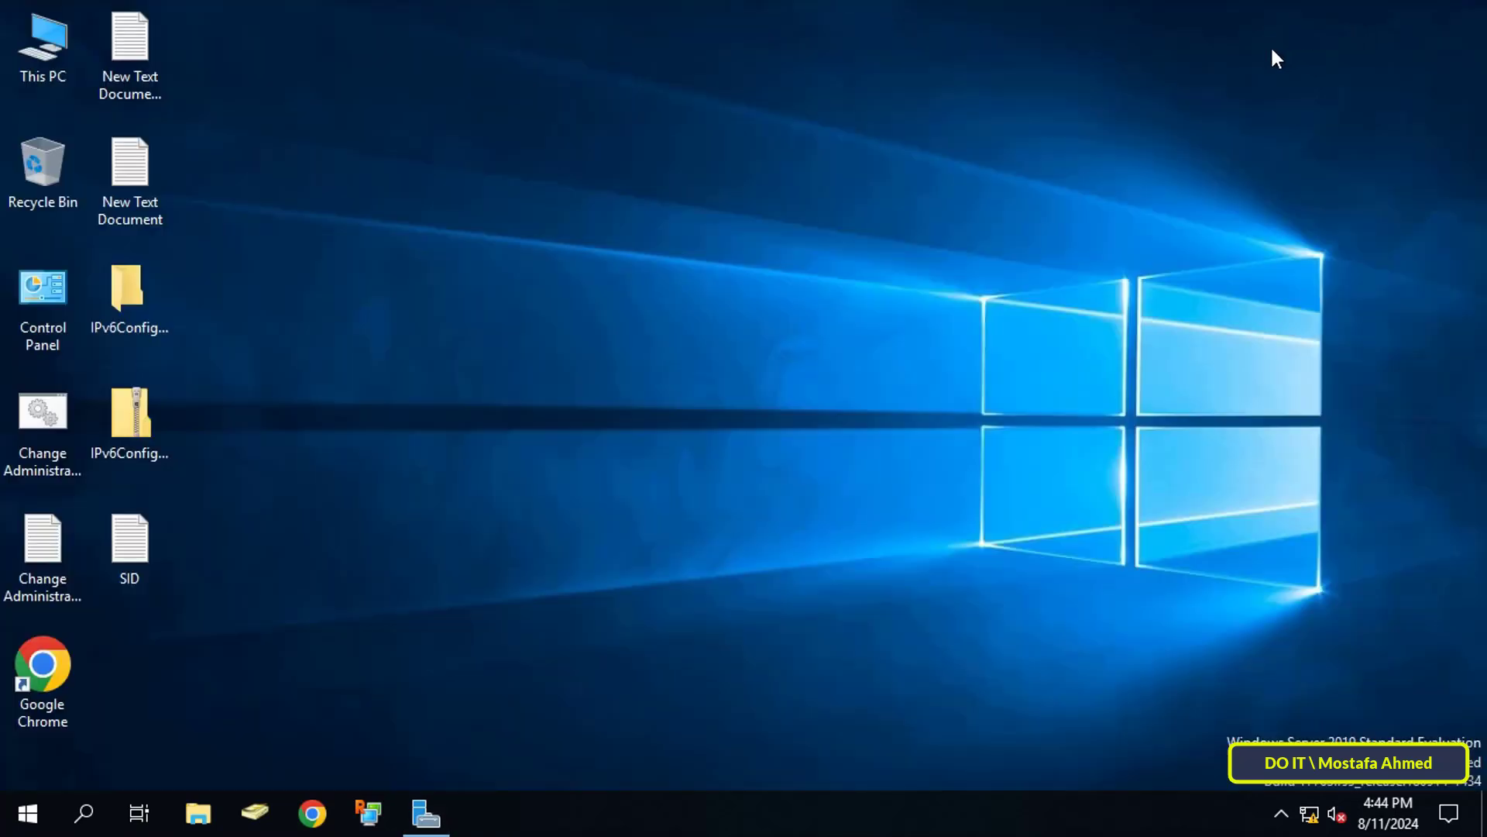